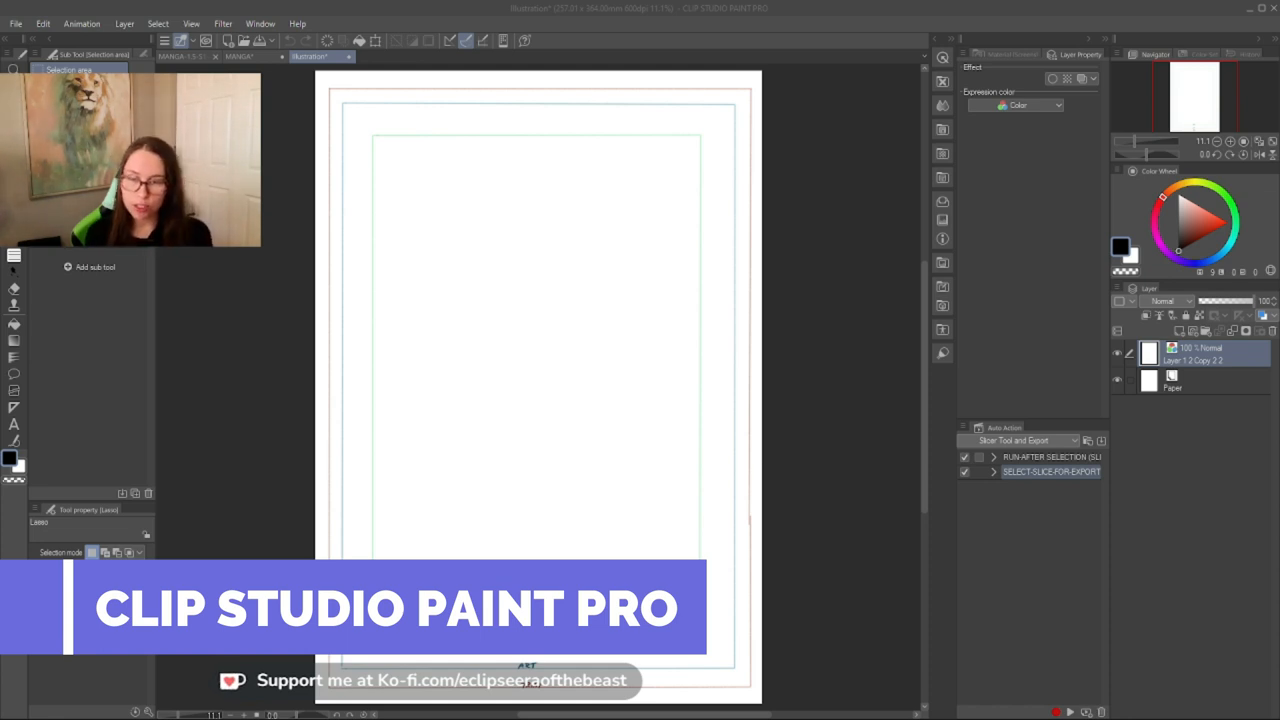
# Switch to the MANGA document, close Illustration via the save prompt, and cancel the new-canvas dialog
pyautogui.click(240, 56)
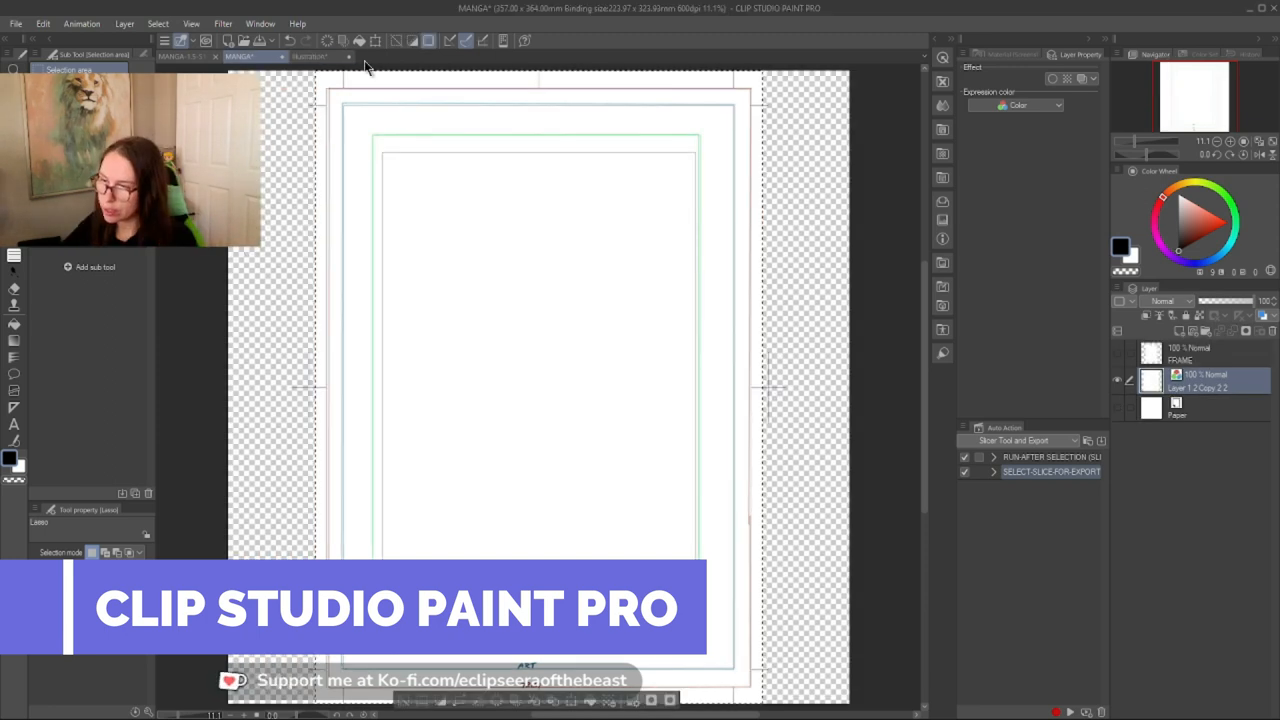
pyautogui.click(320, 56)
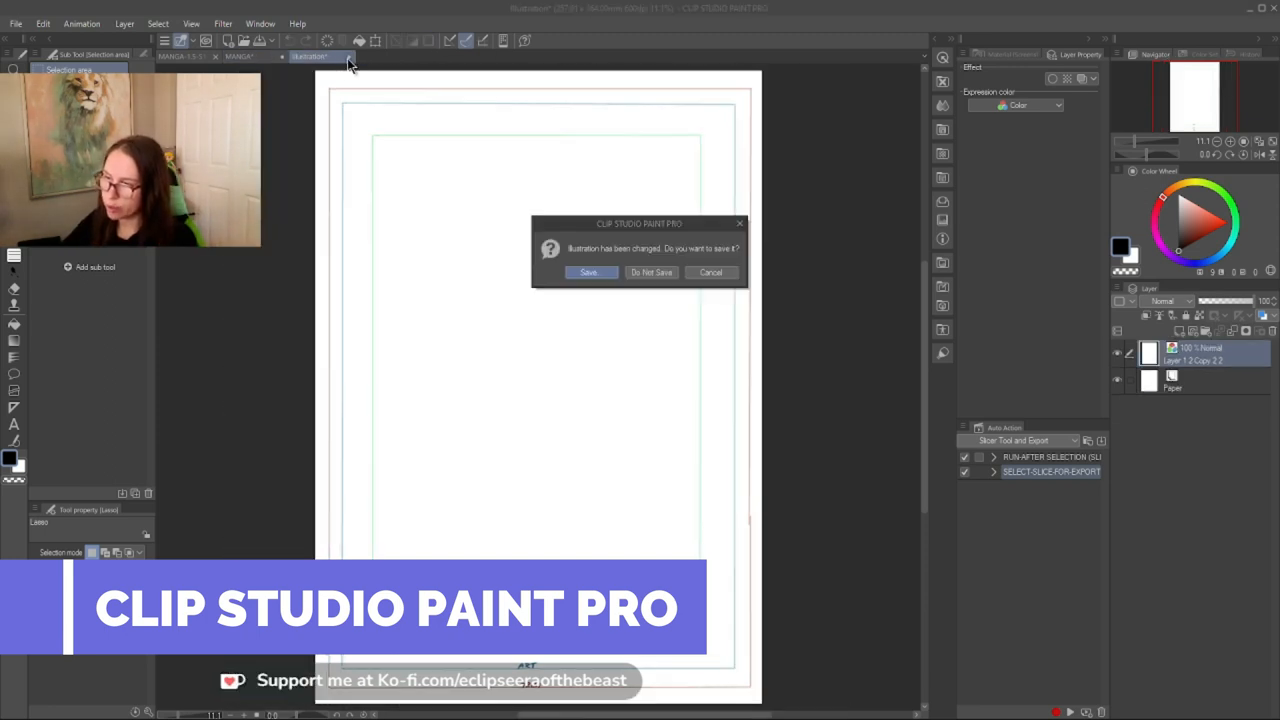
pyautogui.click(650, 272)
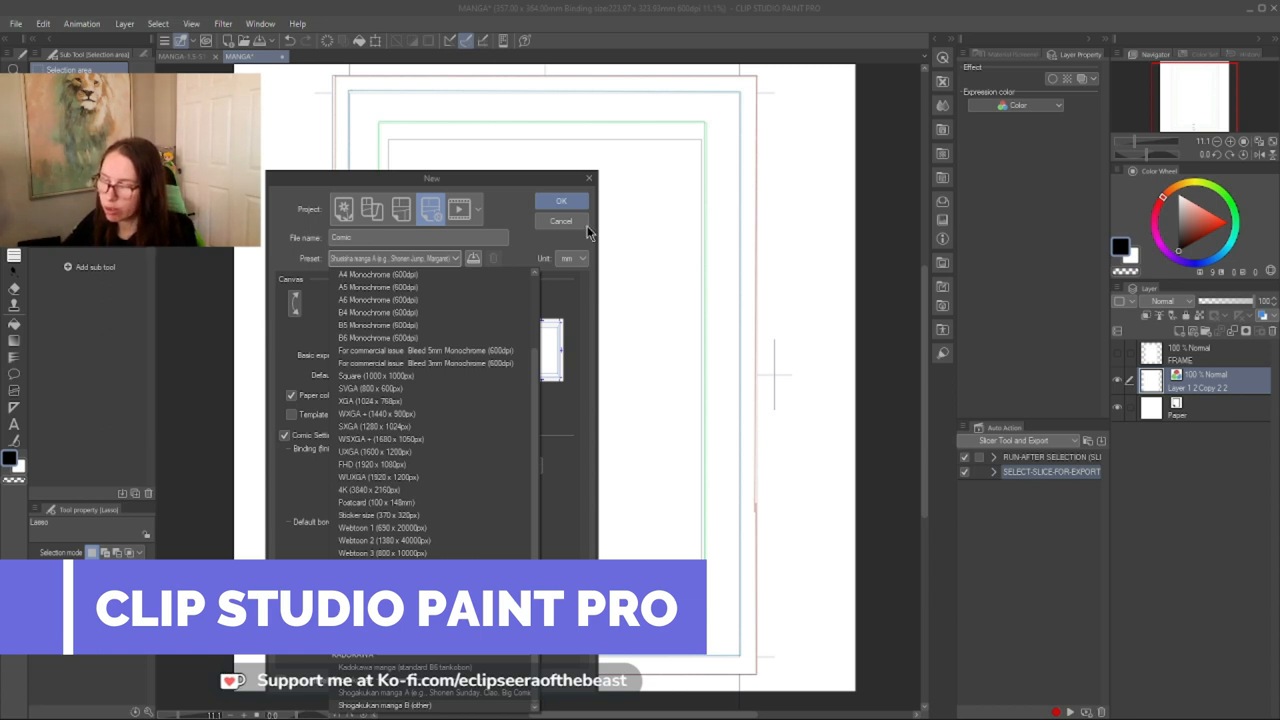
pyautogui.click(561, 201)
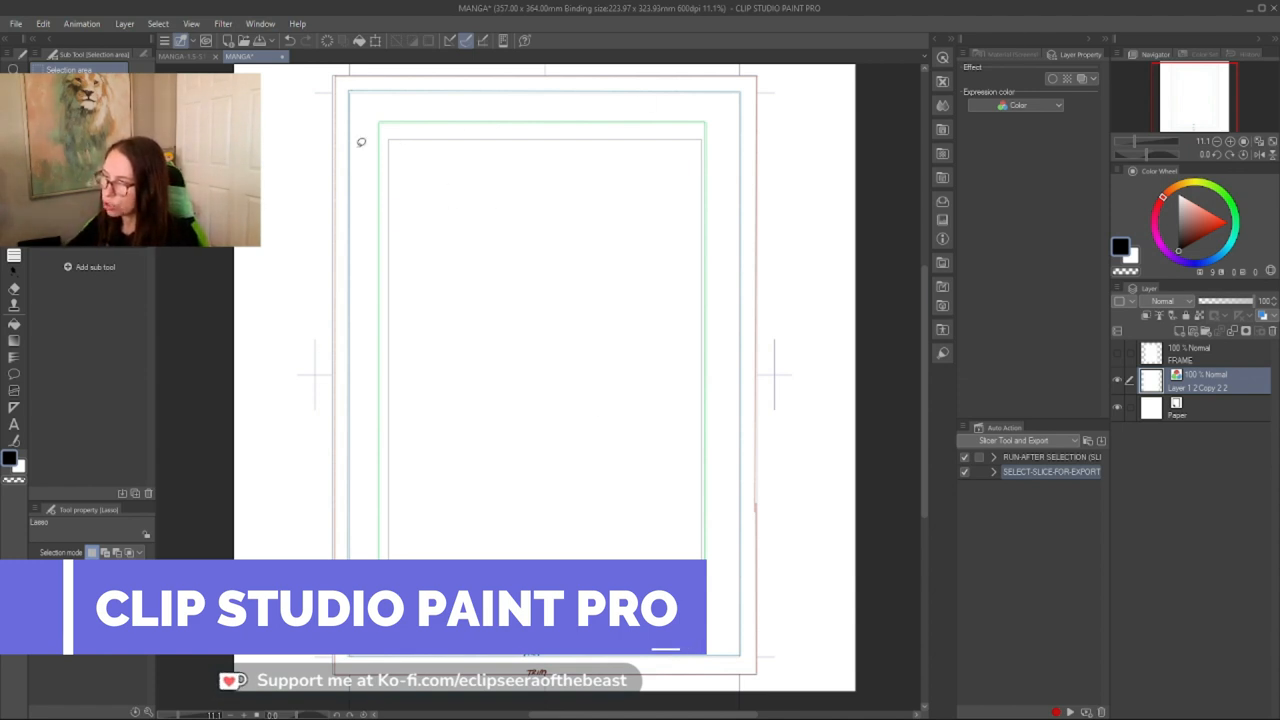
pyautogui.moveTo(910, 160)
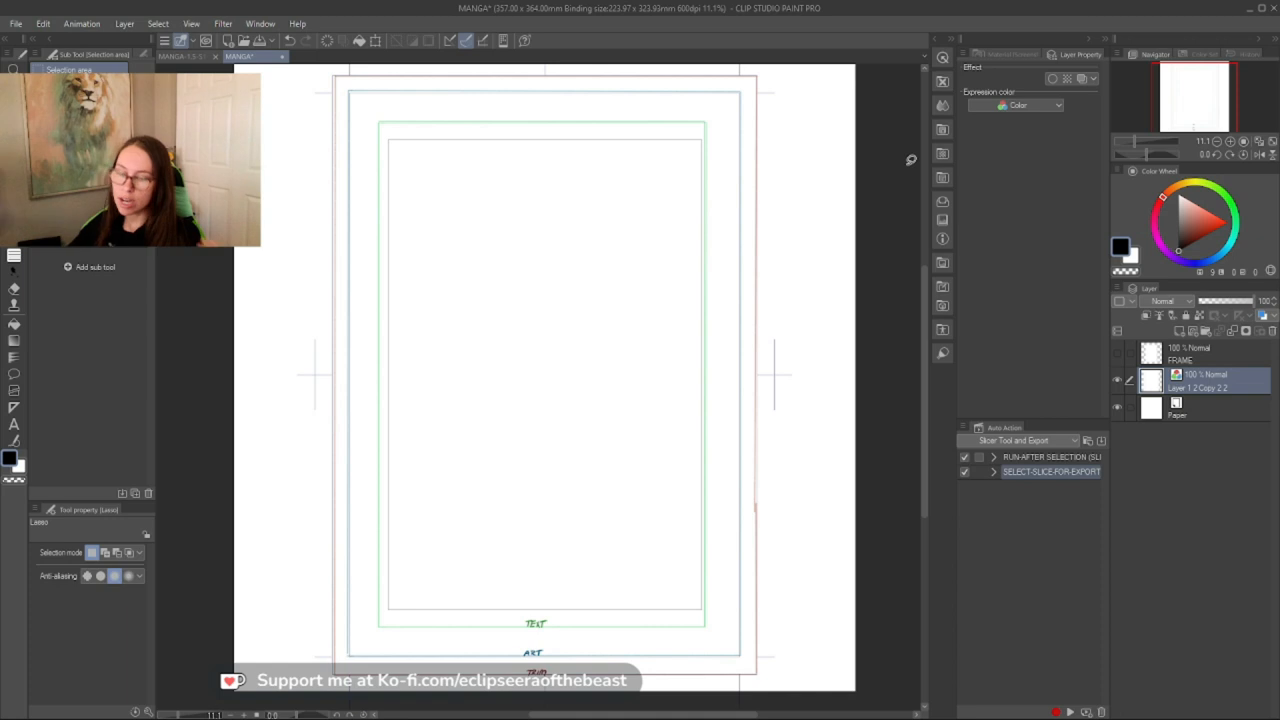
pyautogui.moveTo(371, 438)
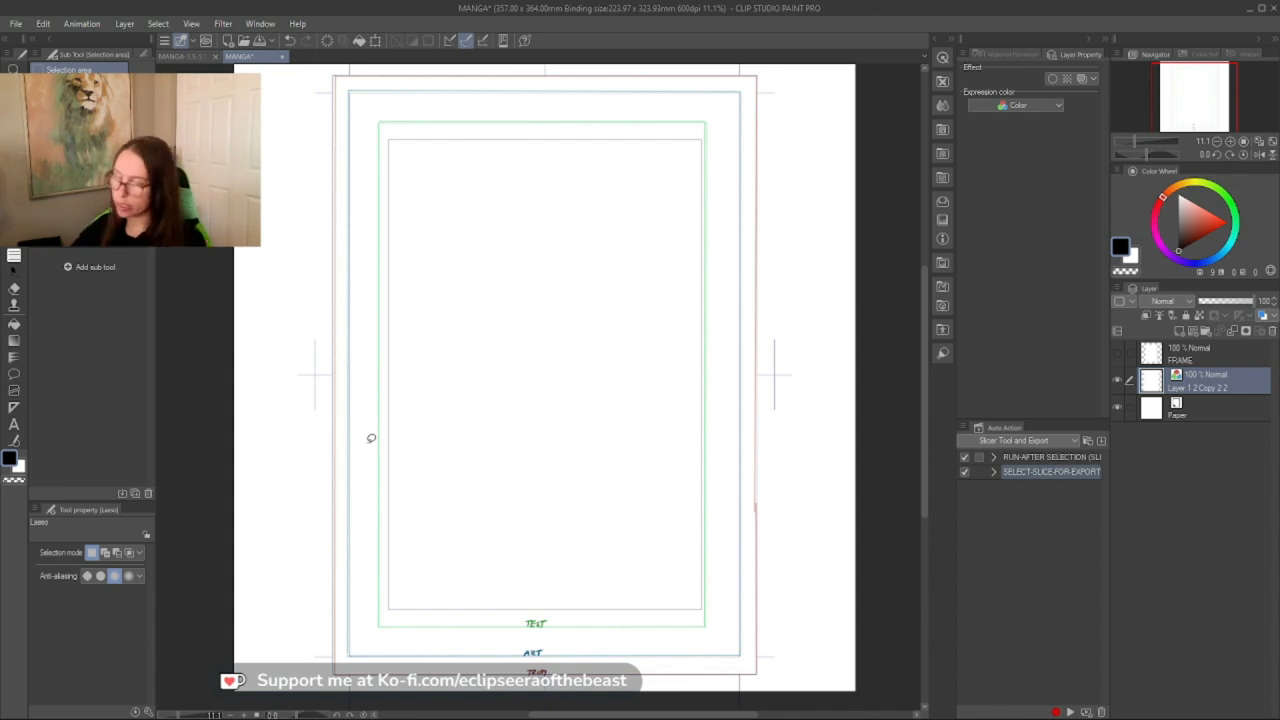
# Select the Paper layer, then bring the Figma TEMPLATE file to the front
pyautogui.click(1190, 408)
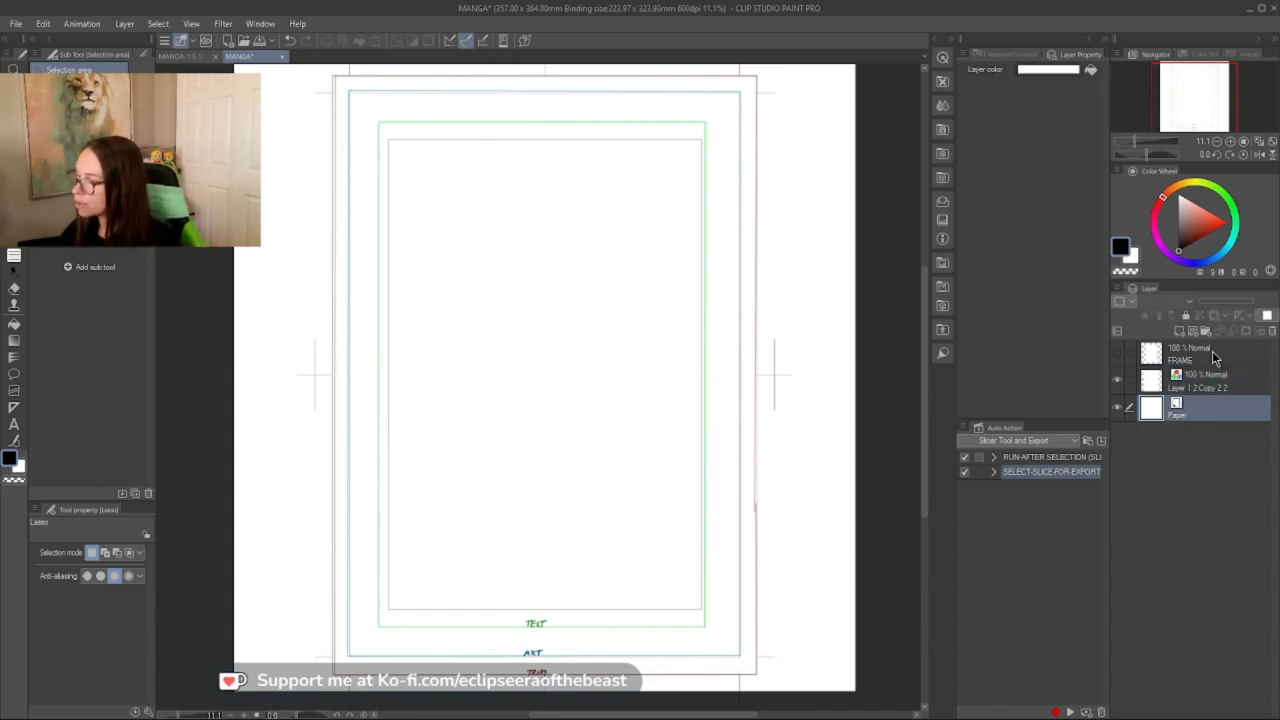
pyautogui.click(1195, 354)
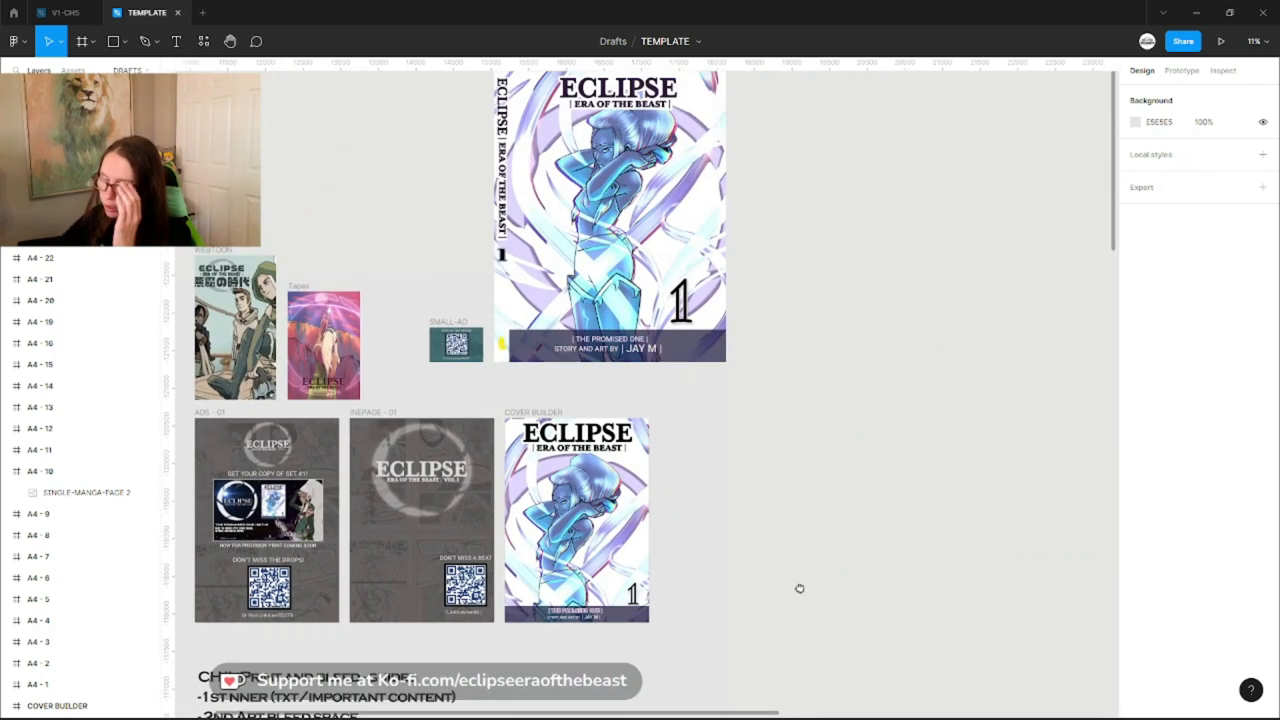
# Enlarge the sketch image in A4 - 1 to about 1838 × 2603 so it covers the bleed
pyautogui.scroll(-3)
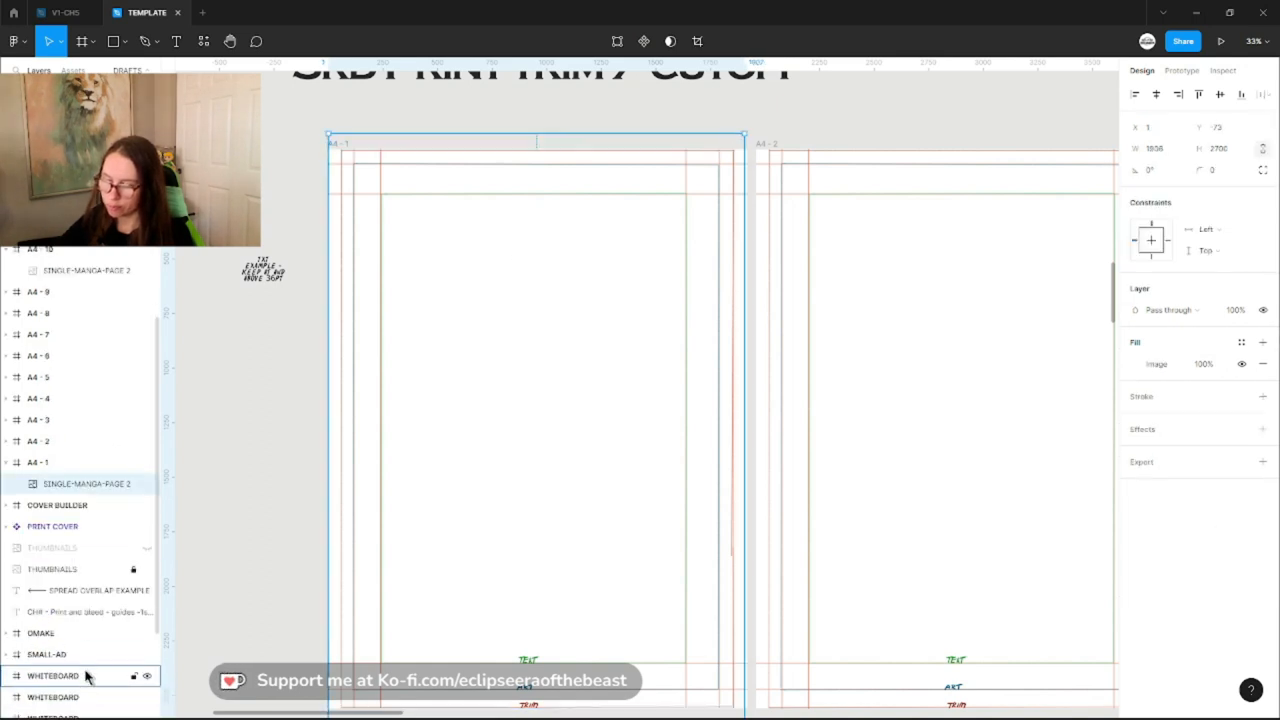
pyautogui.moveTo(90, 484)
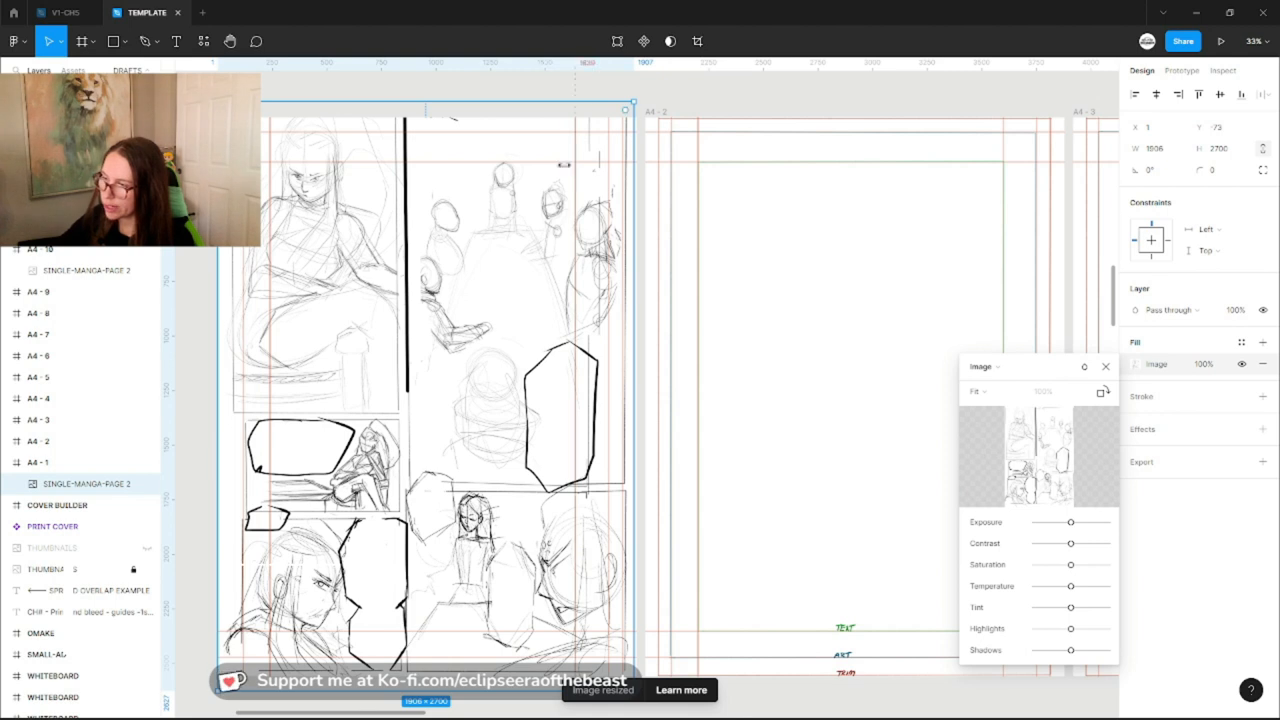
pyautogui.moveTo(632, 107); pyautogui.dragTo(612, 120)
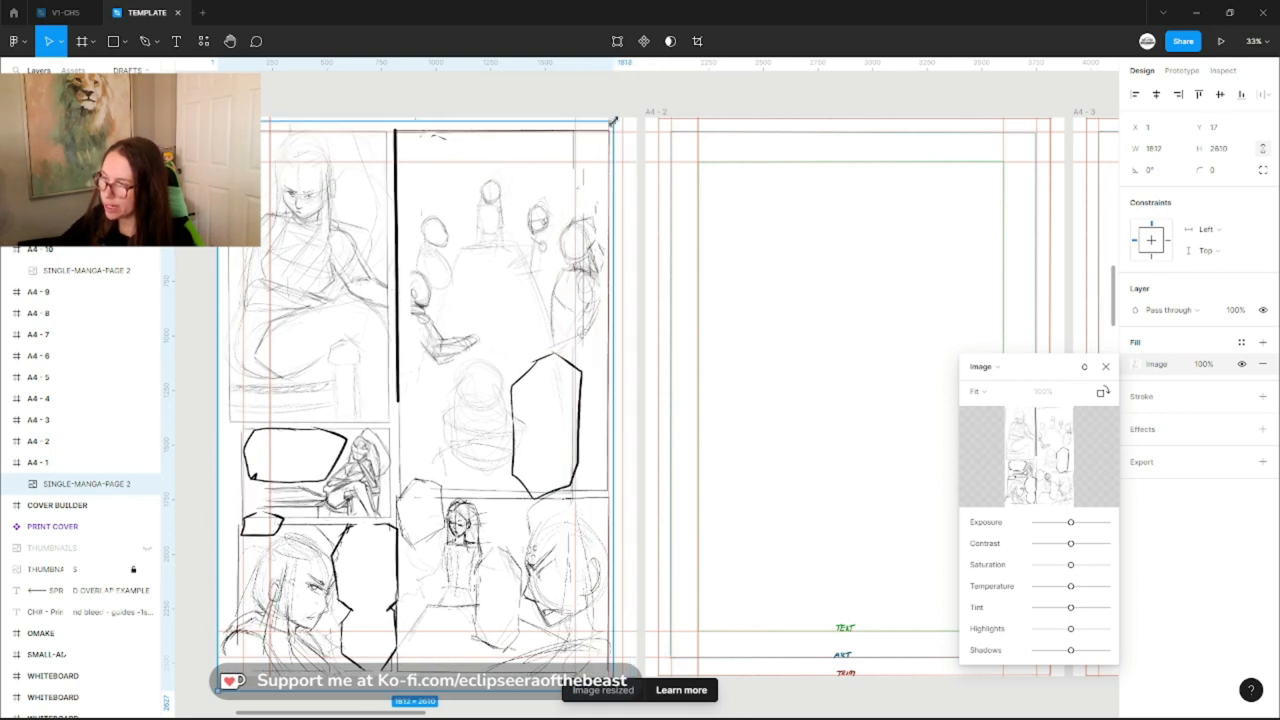
pyautogui.moveTo(611, 120); pyautogui.dragTo(621, 118)
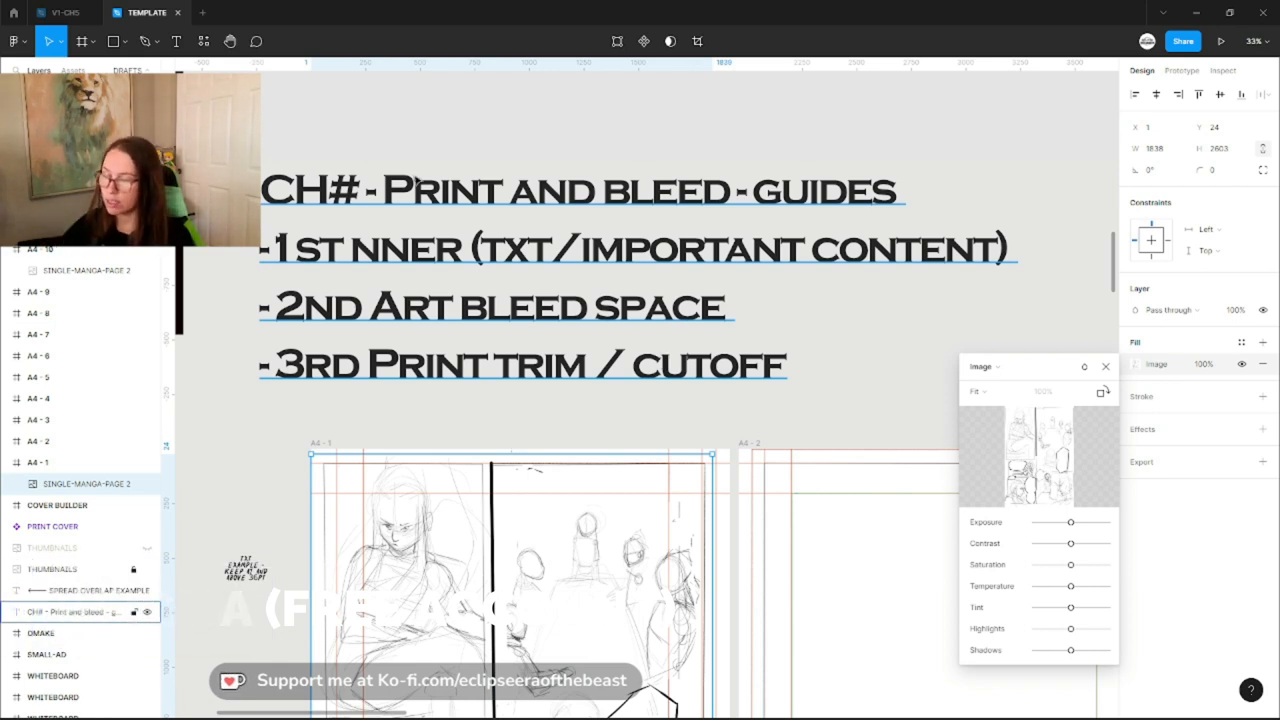
# Reselect the sketch image in A4 - 1 and shrink it to about 1787 × 2547
pyautogui.scroll(-3)
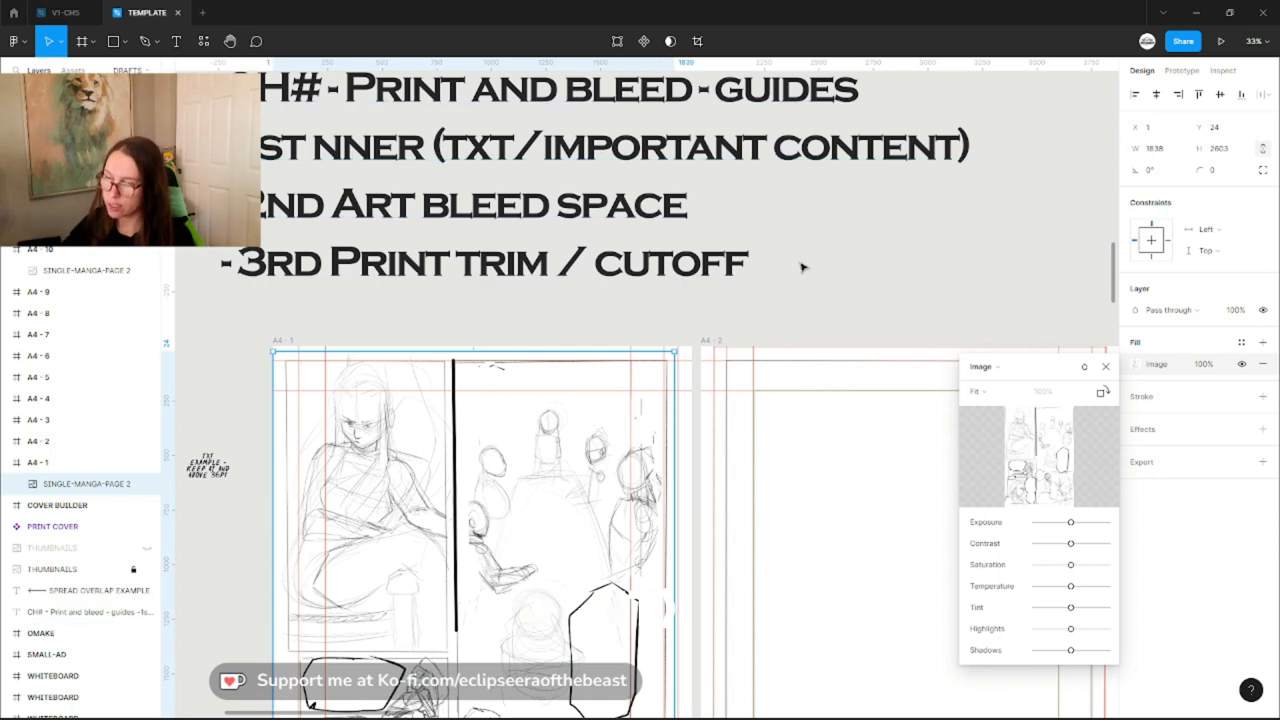
pyautogui.click(1105, 366)
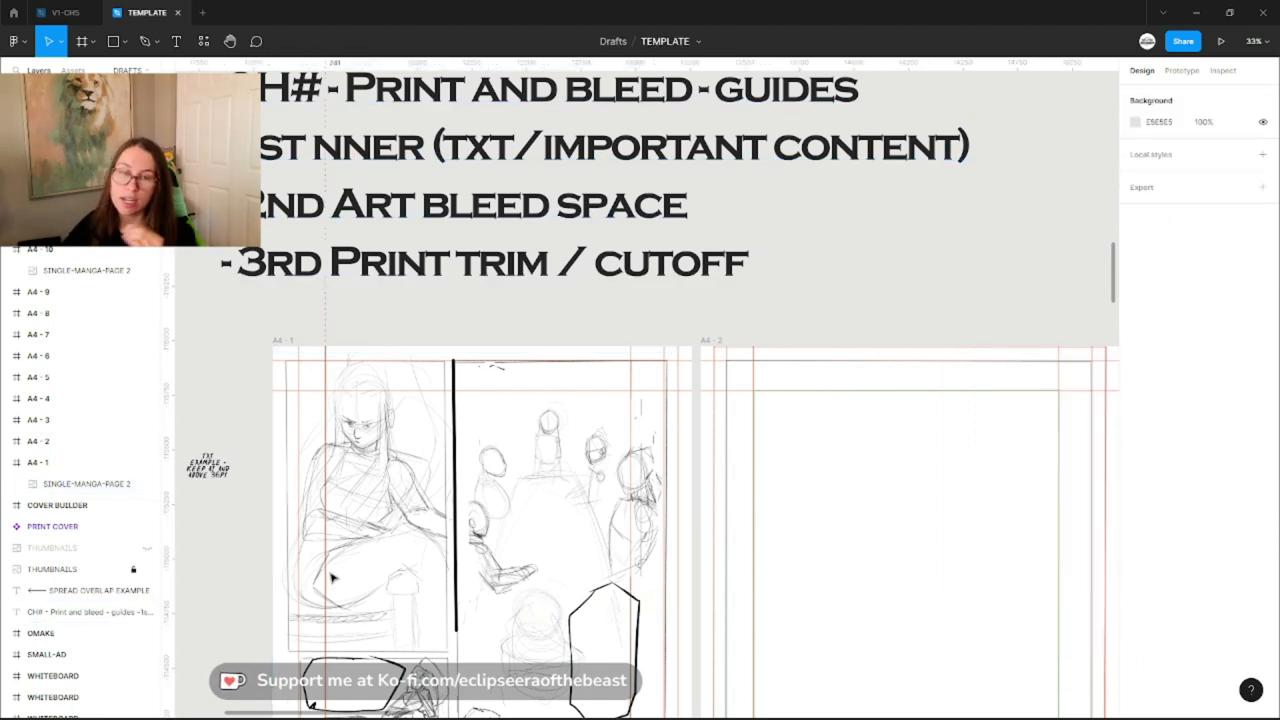
pyautogui.click(470, 500)
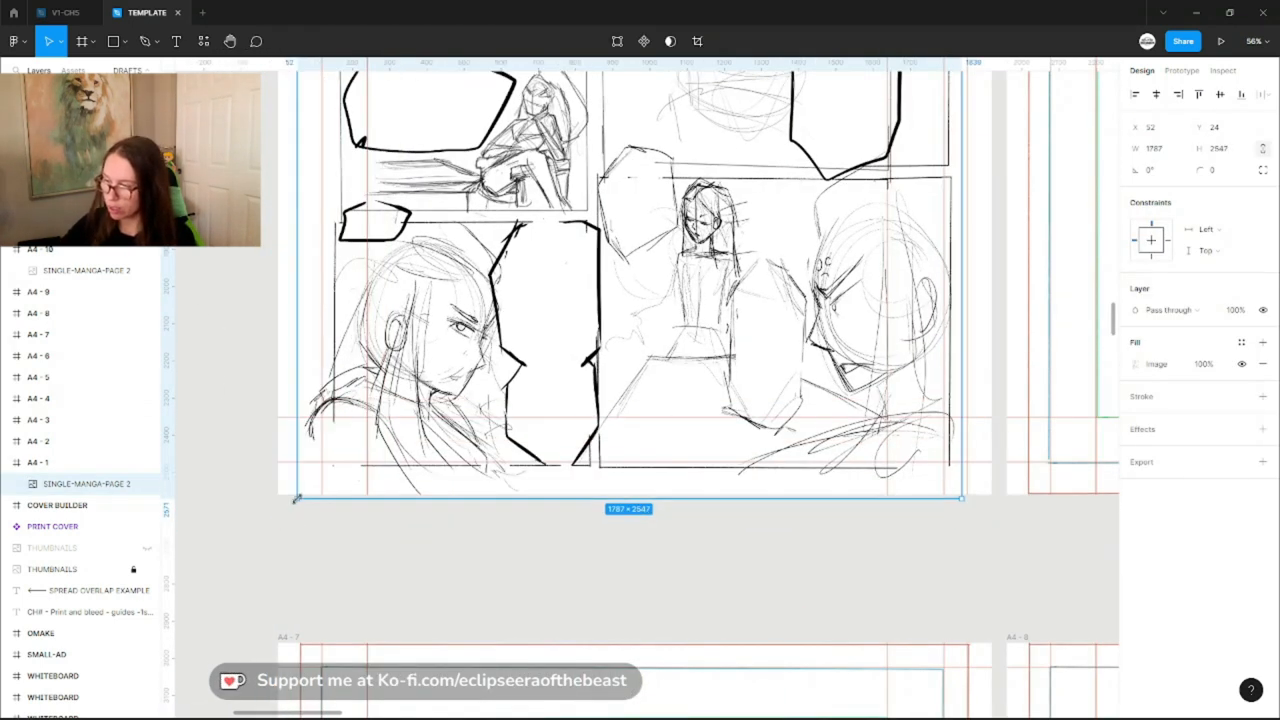
pyautogui.moveTo(295, 500); pyautogui.dragTo(300, 495)
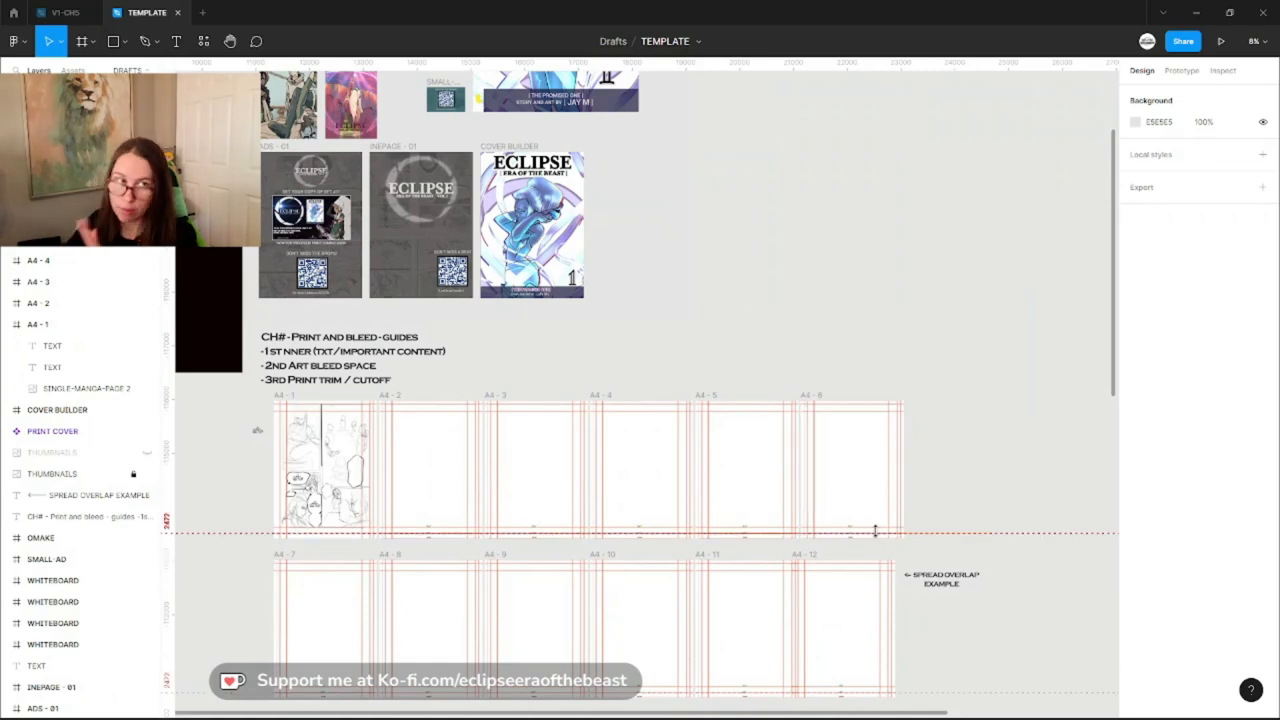
pyautogui.scroll(-3)
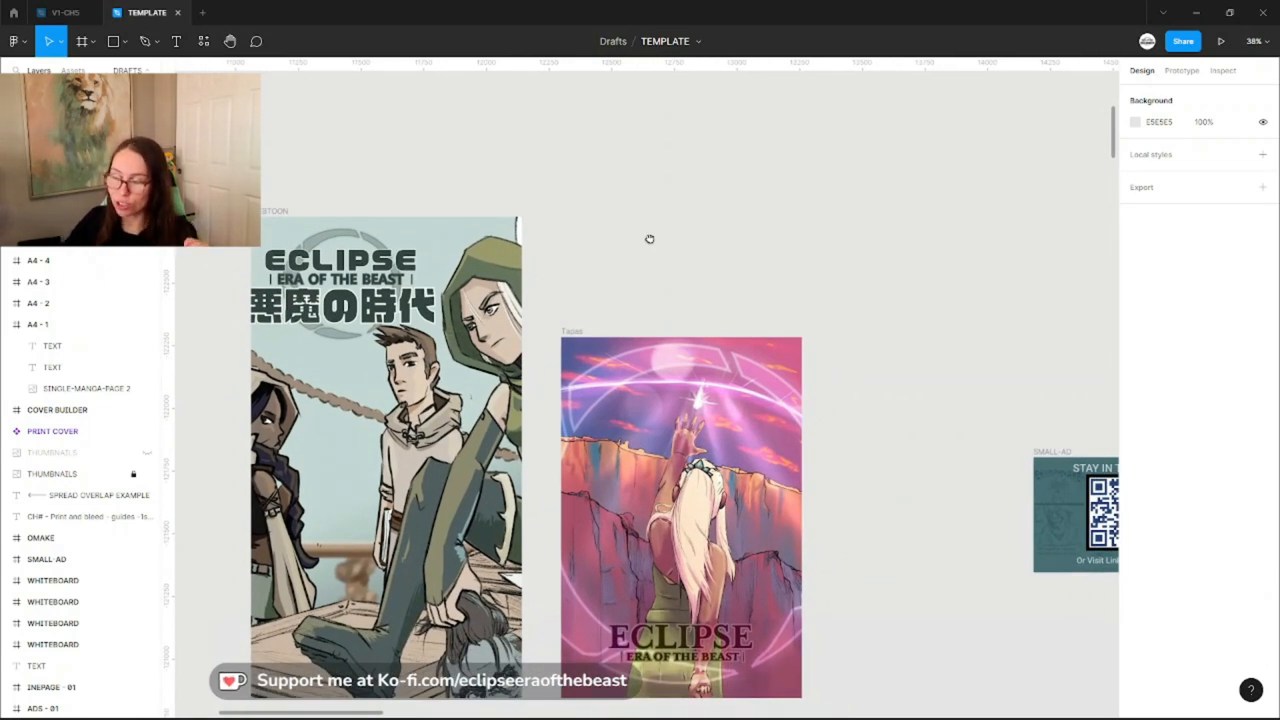
pyautogui.scroll(-3)
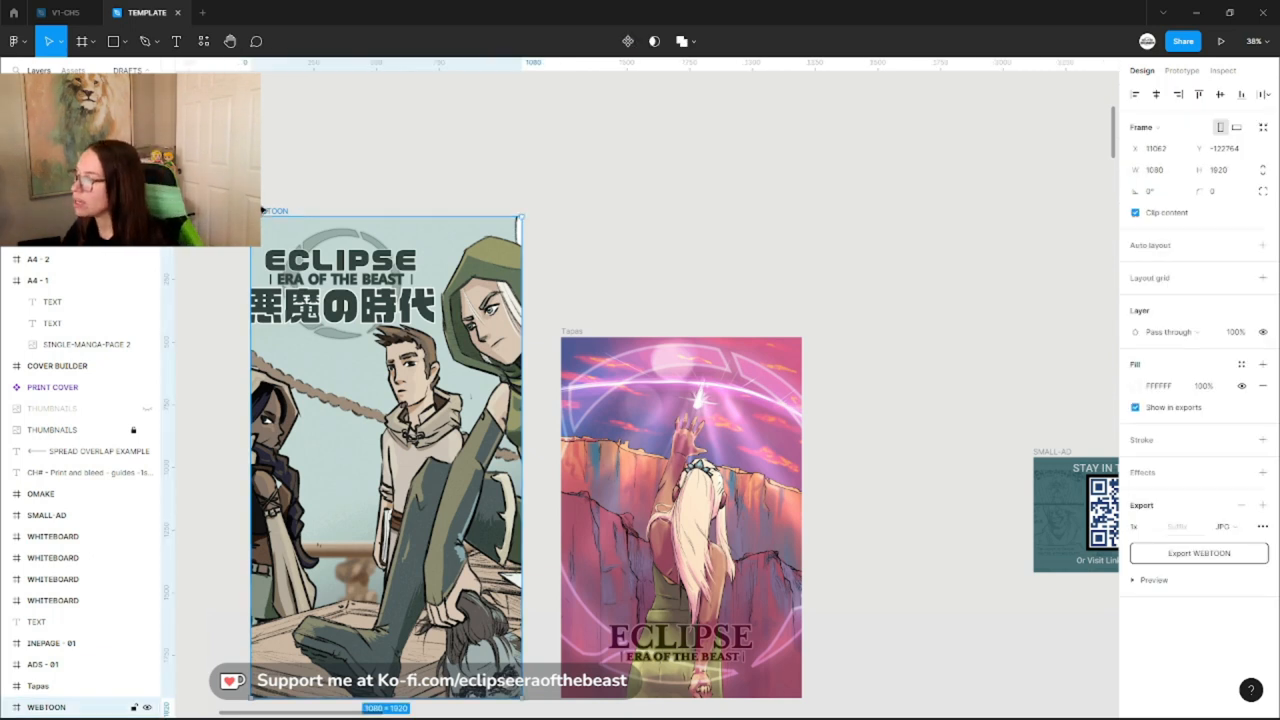
pyautogui.moveTo(614, 283)
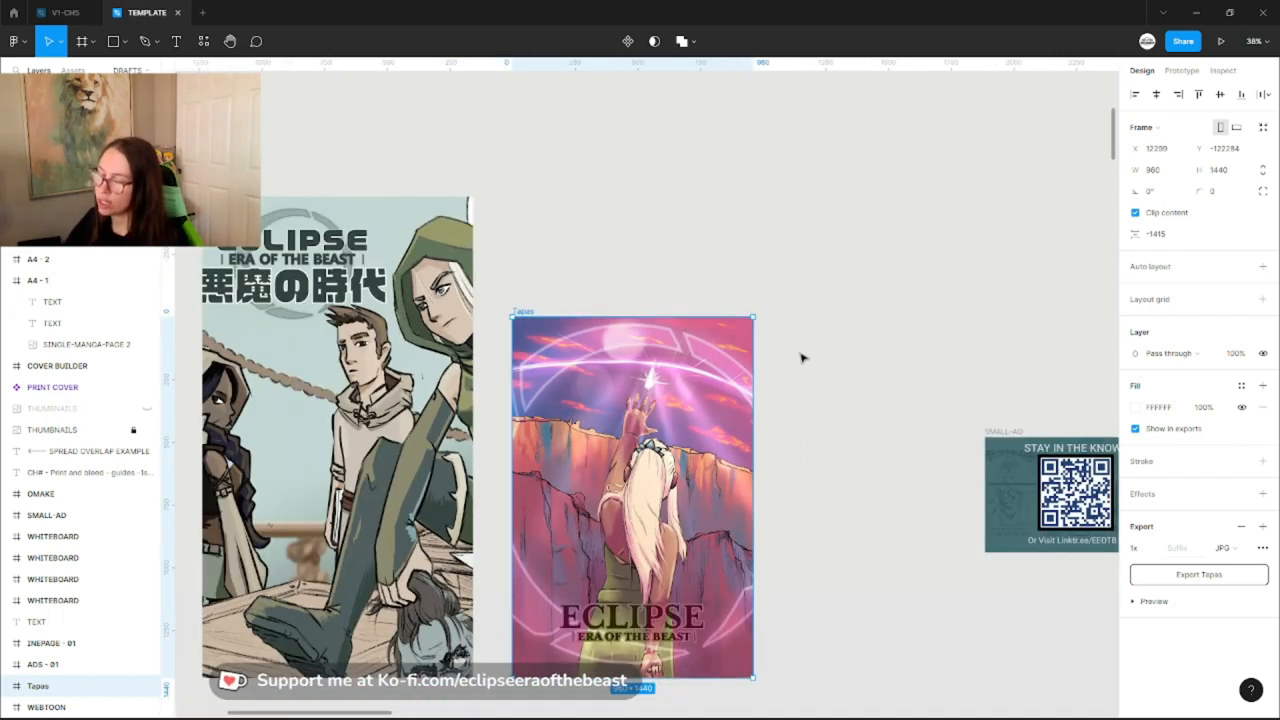
pyautogui.click(835, 228)
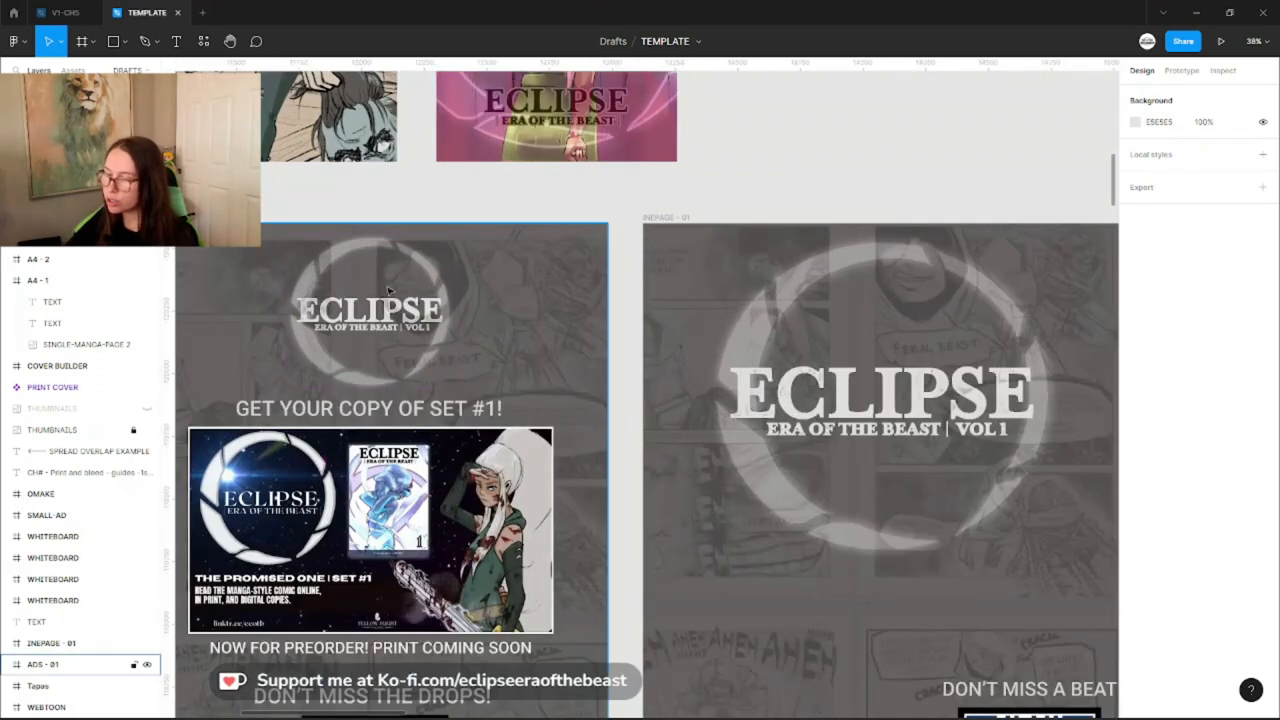
pyautogui.scroll(-3)
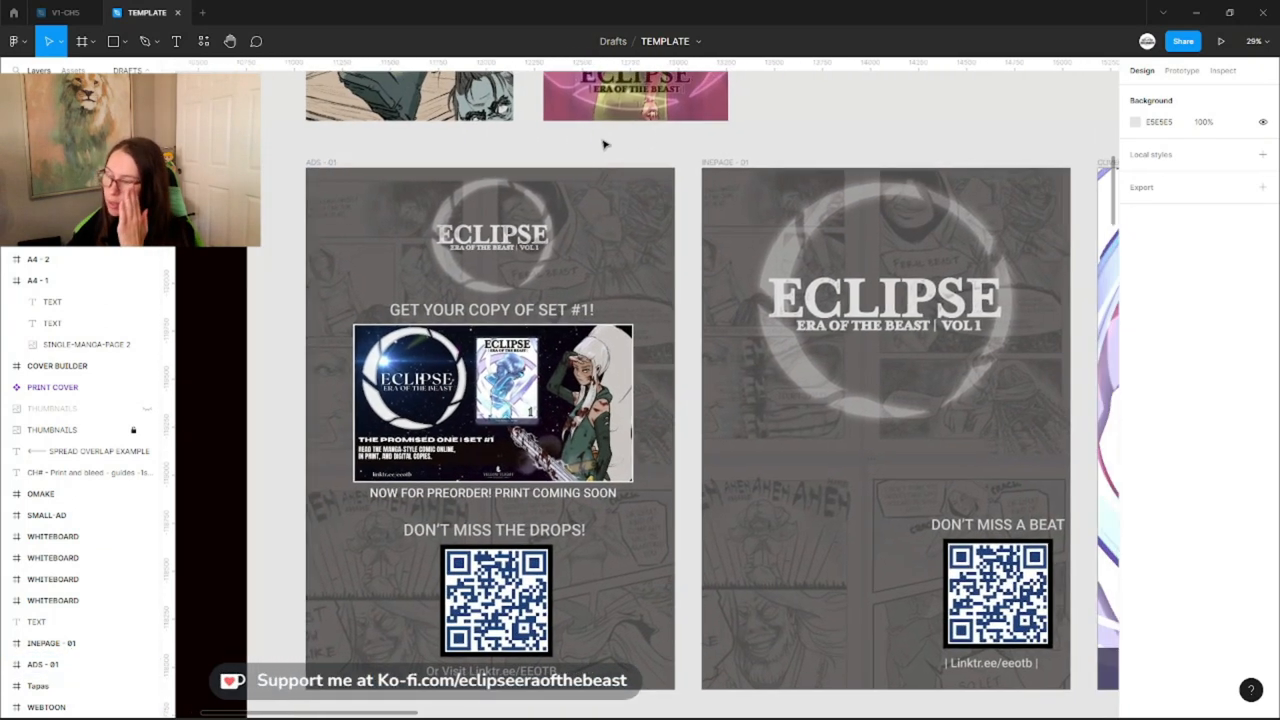
pyautogui.hscroll(3)
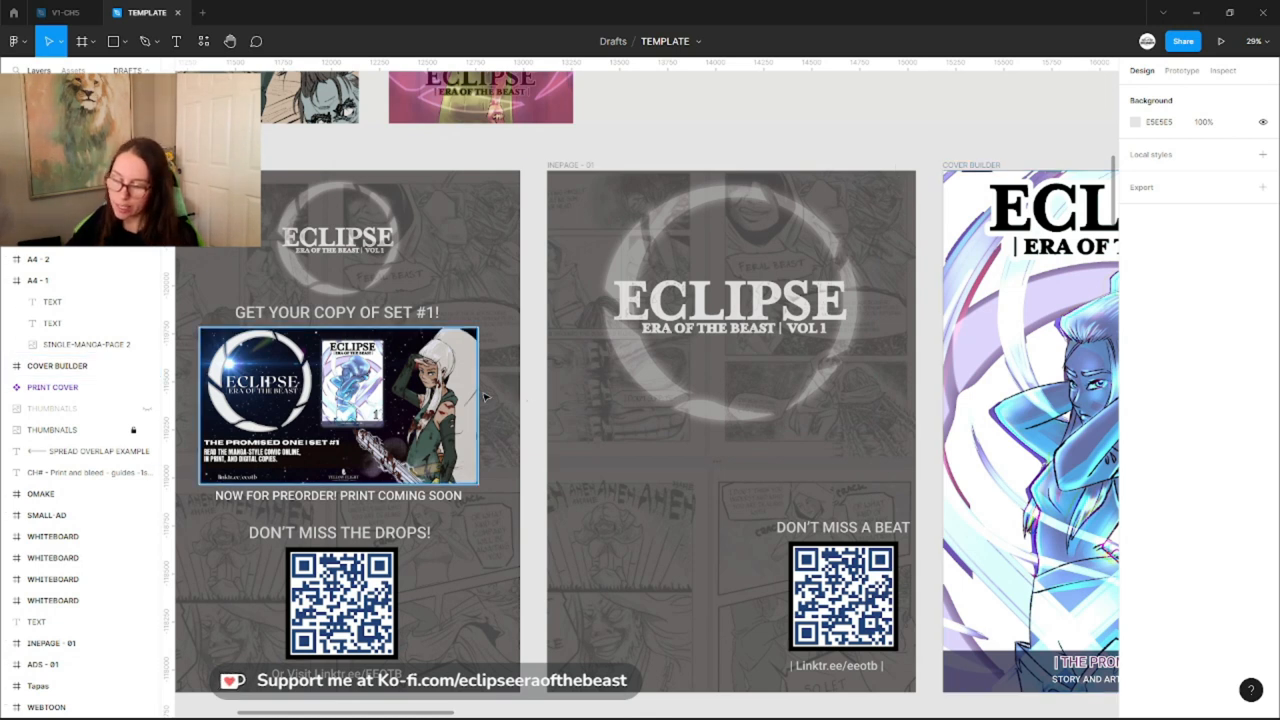
pyautogui.click(640, 397)
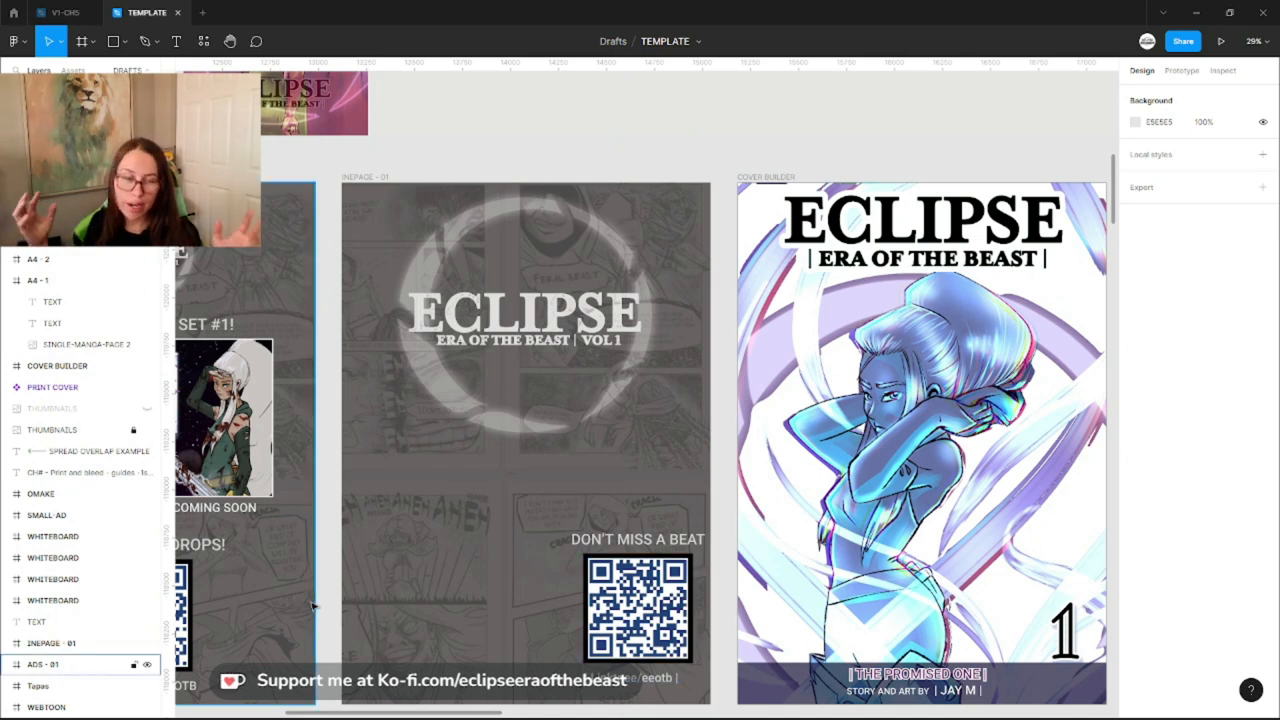
pyautogui.moveTo(420, 497)
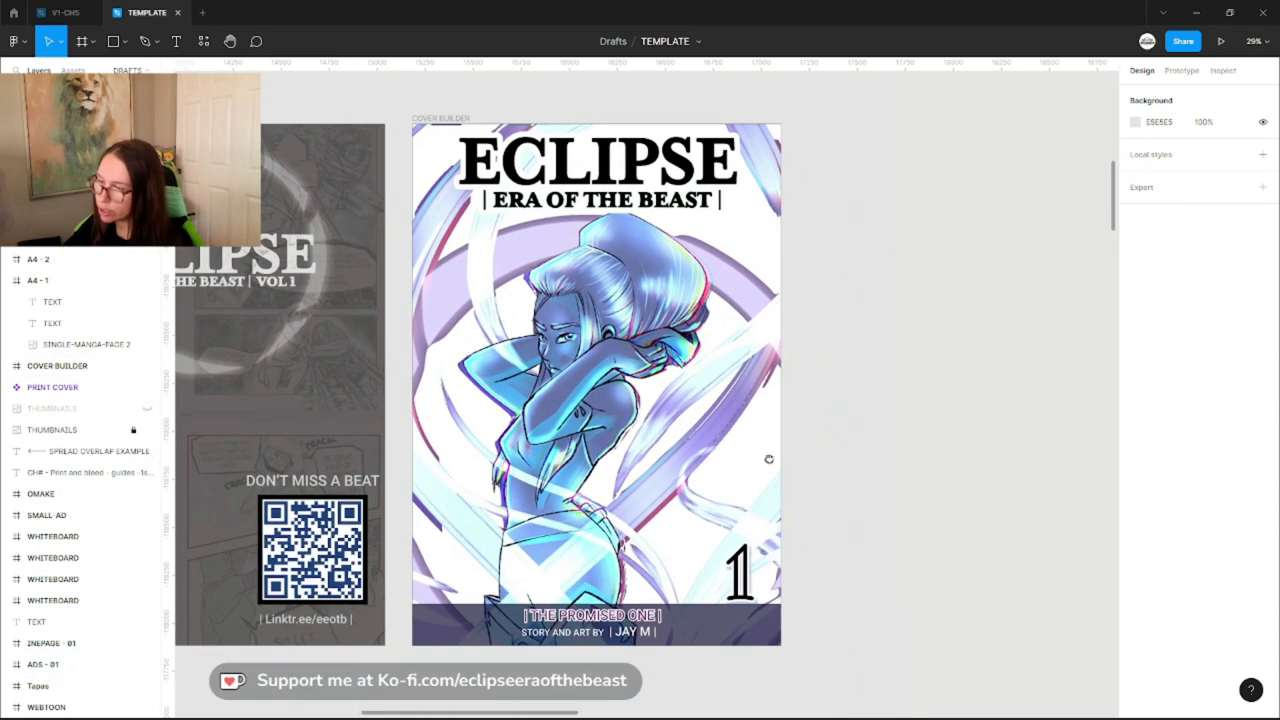
pyautogui.click(57, 365)
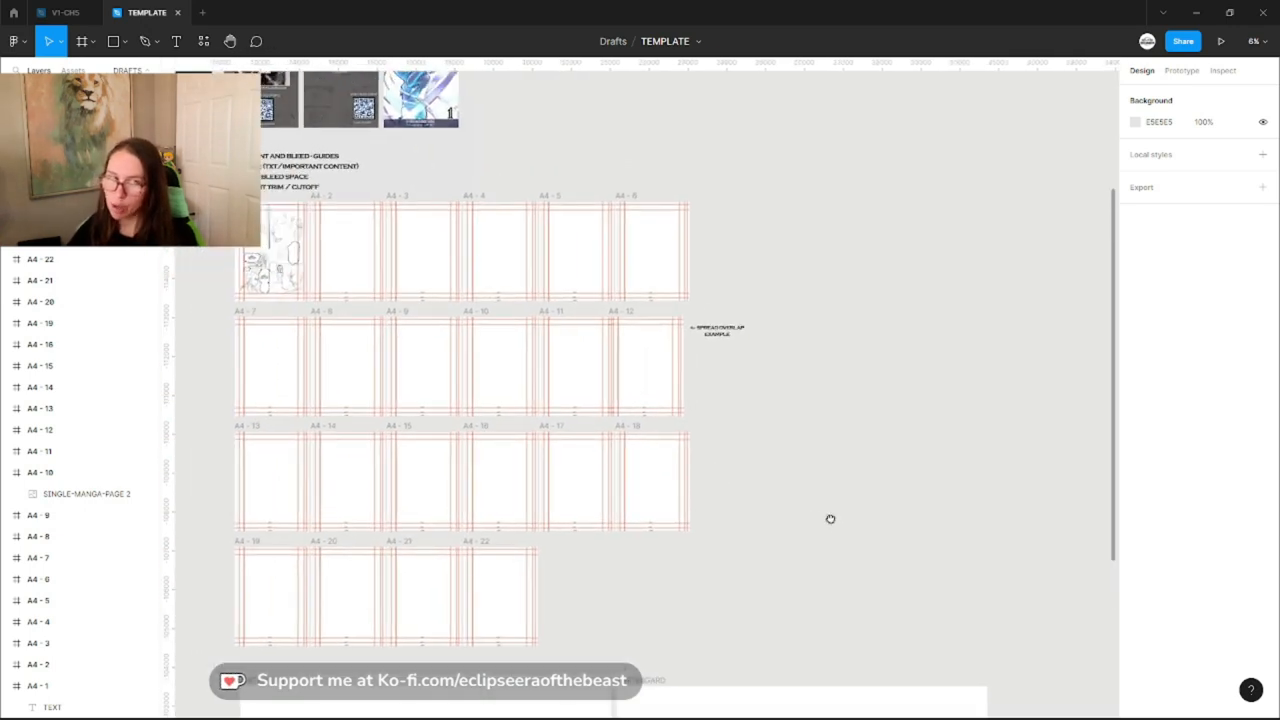
pyautogui.moveTo(835, 523)
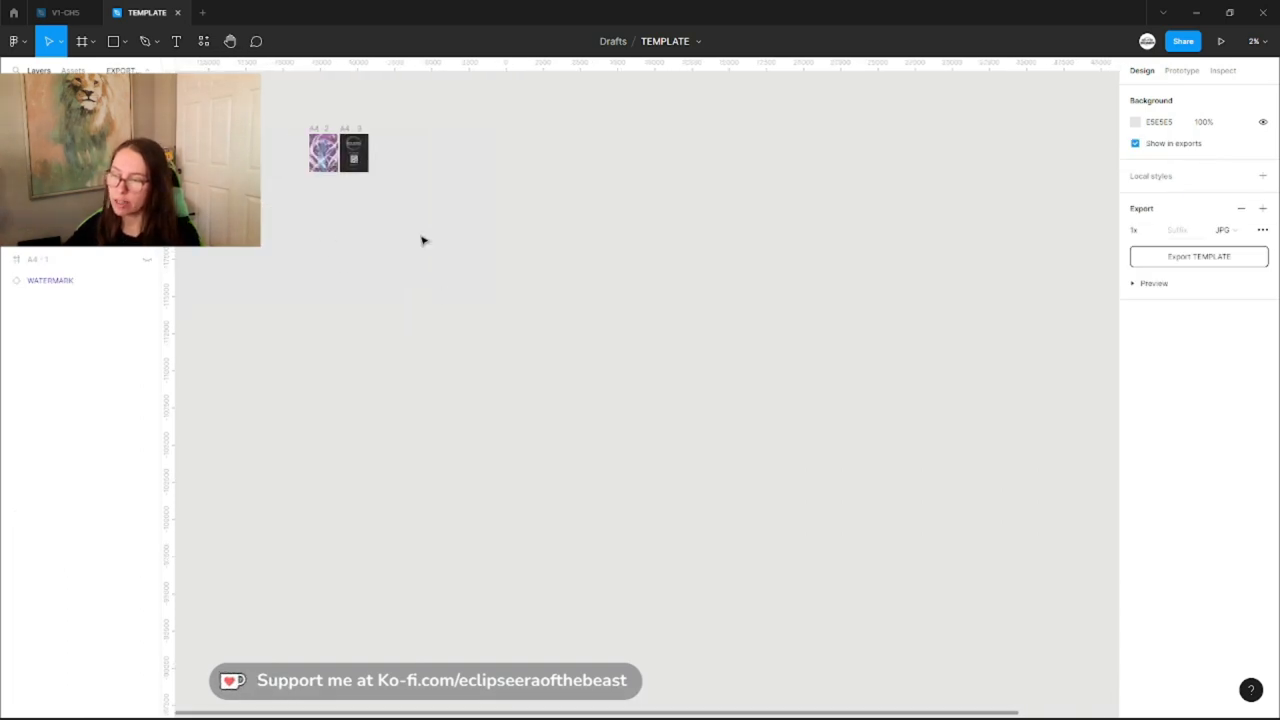
# Switch to the Figma page holding the Tapas episode and MP page frames
pyautogui.scroll(3)
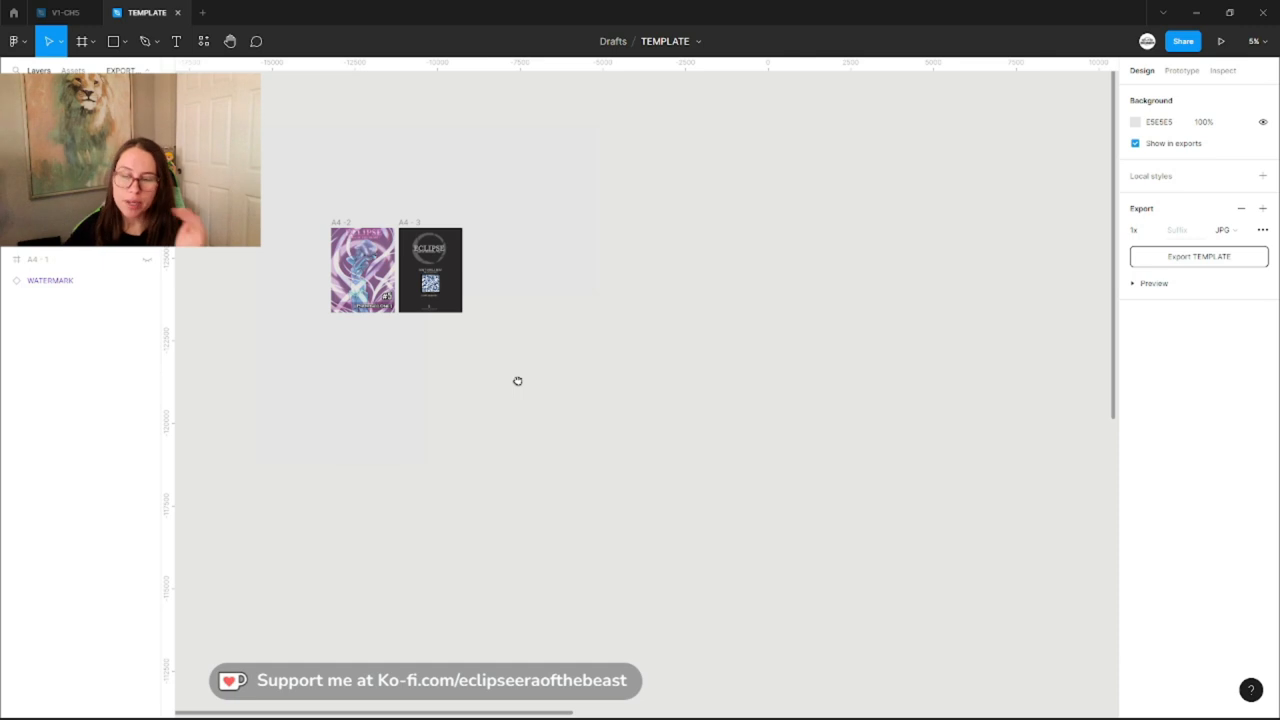
pyautogui.moveTo(519, 386)
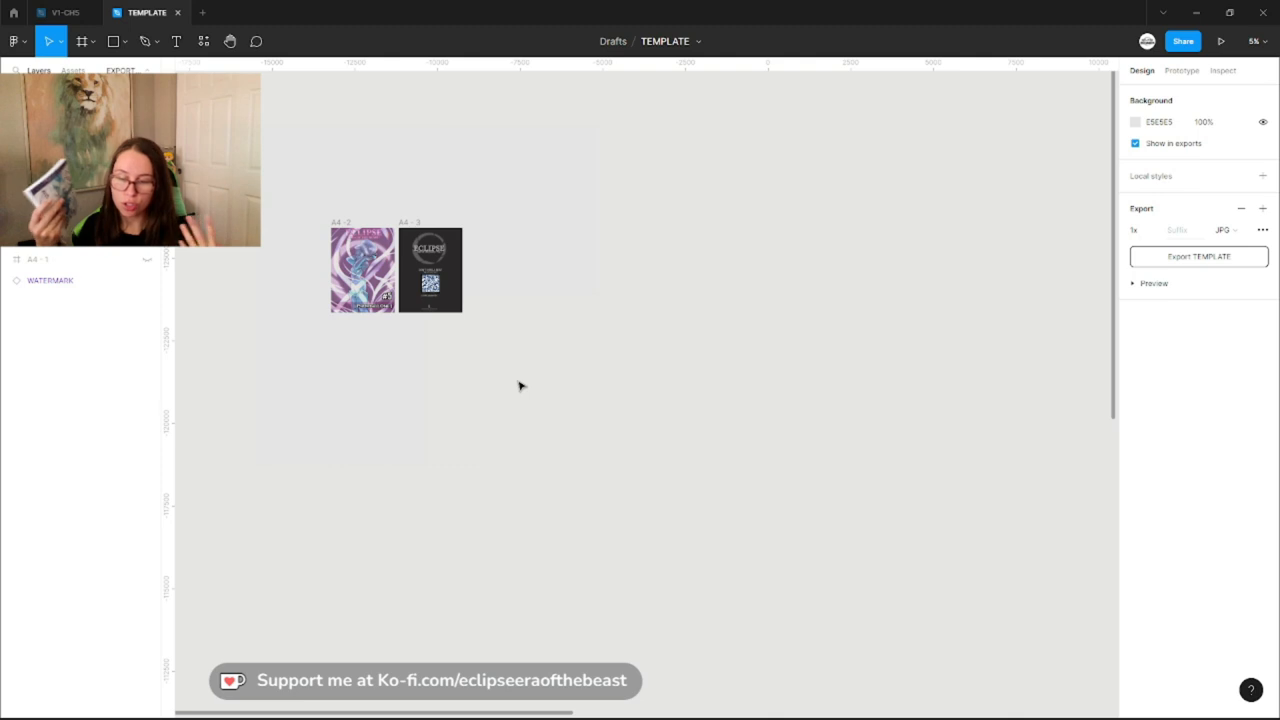
pyautogui.moveTo(317, 203)
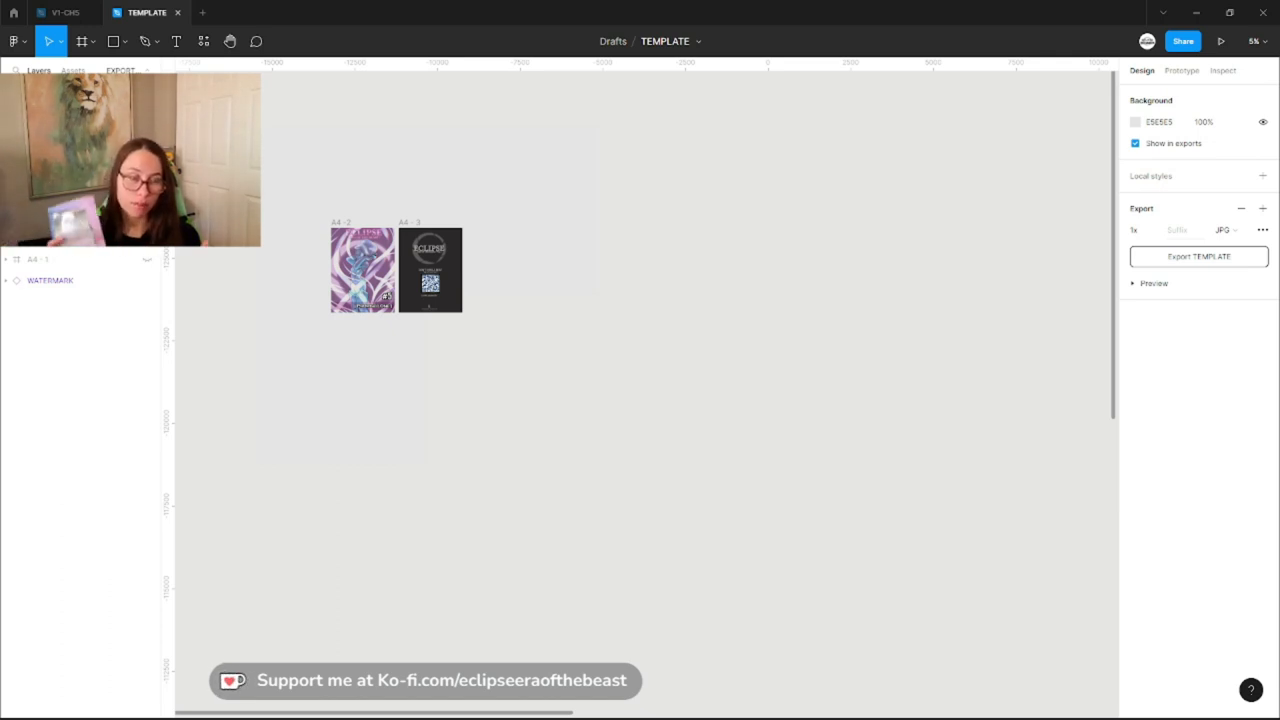
pyautogui.click(362, 270)
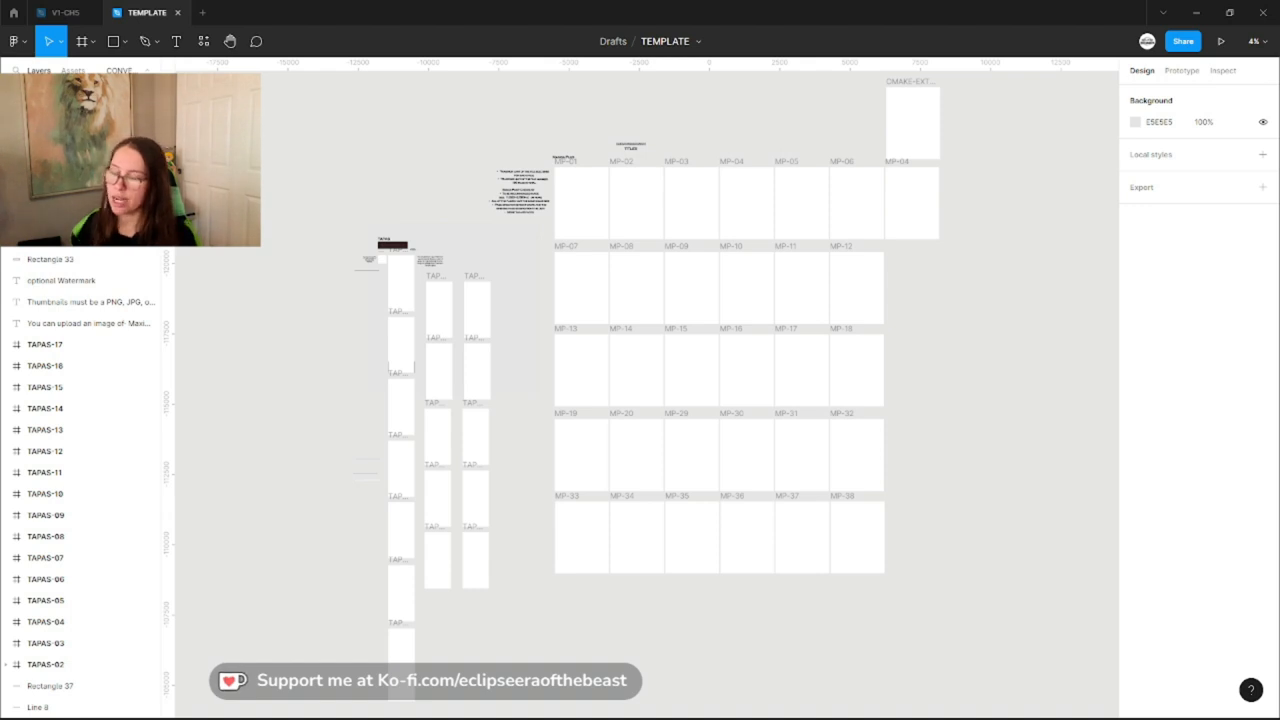
# Return to the DRAFTS page and zoom in on frame A4 - 1
pyautogui.scroll(-3)
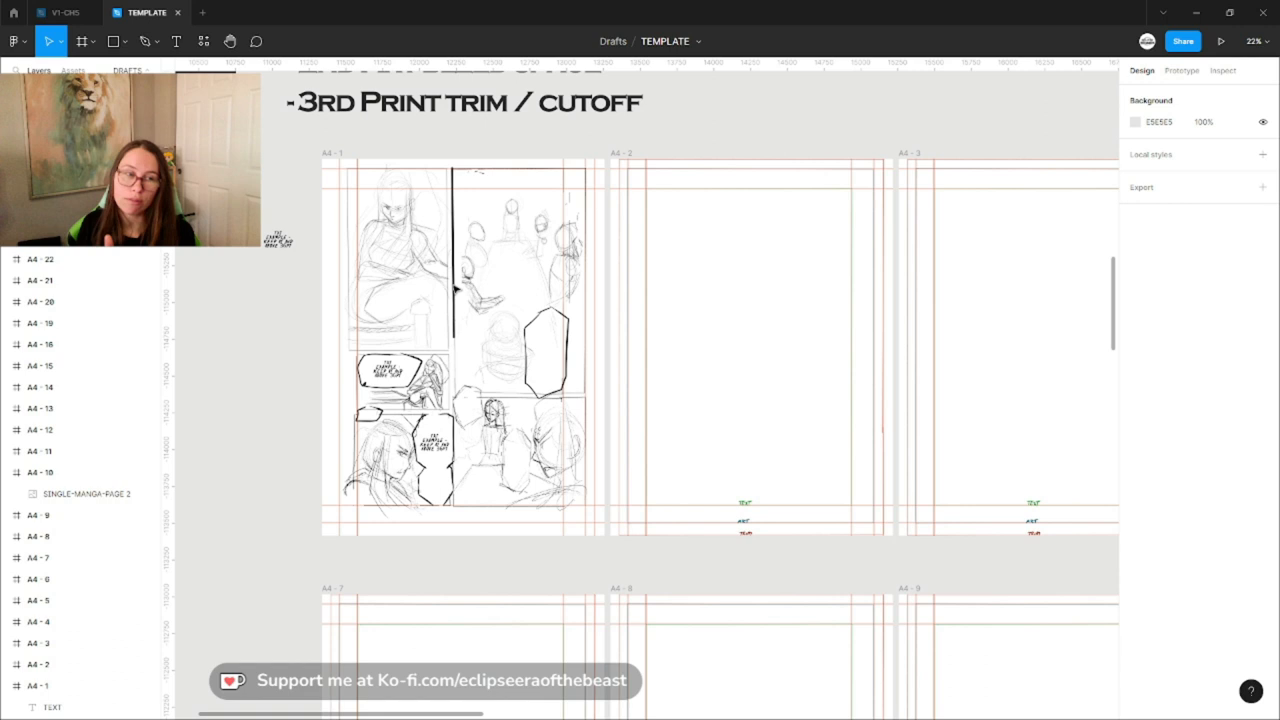
pyautogui.click(490, 467)
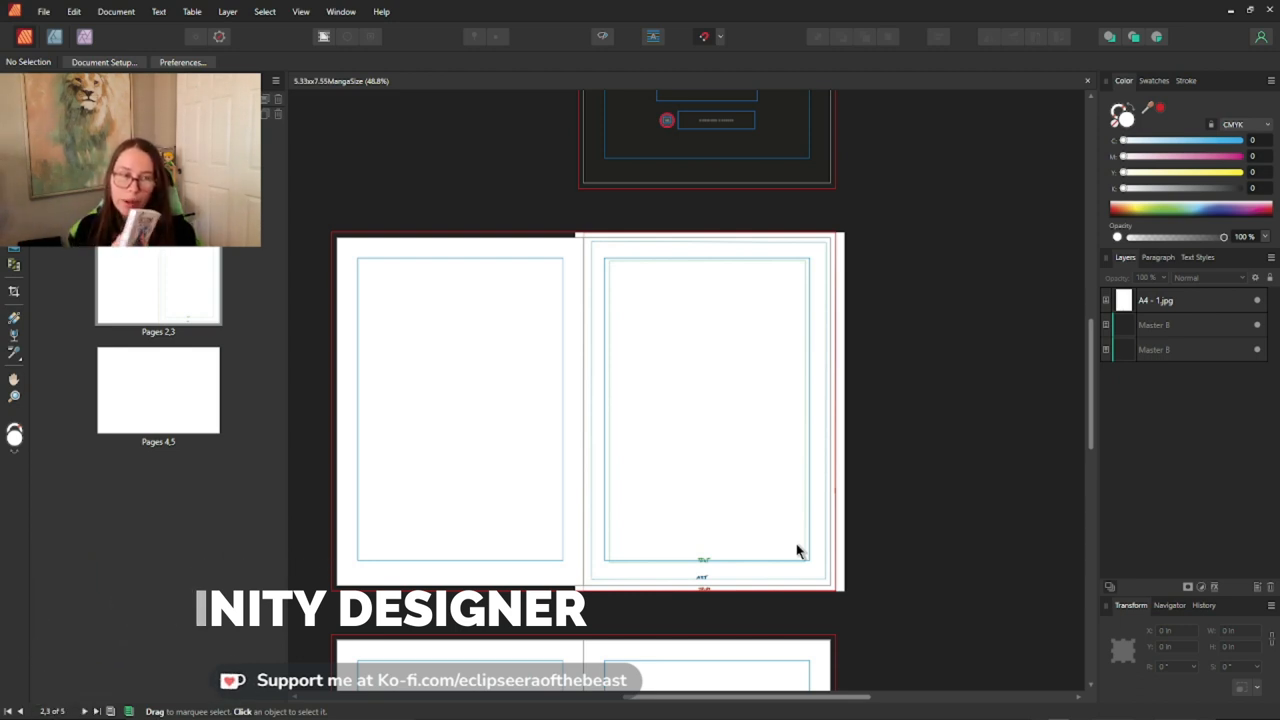
pyautogui.moveTo(870, 383)
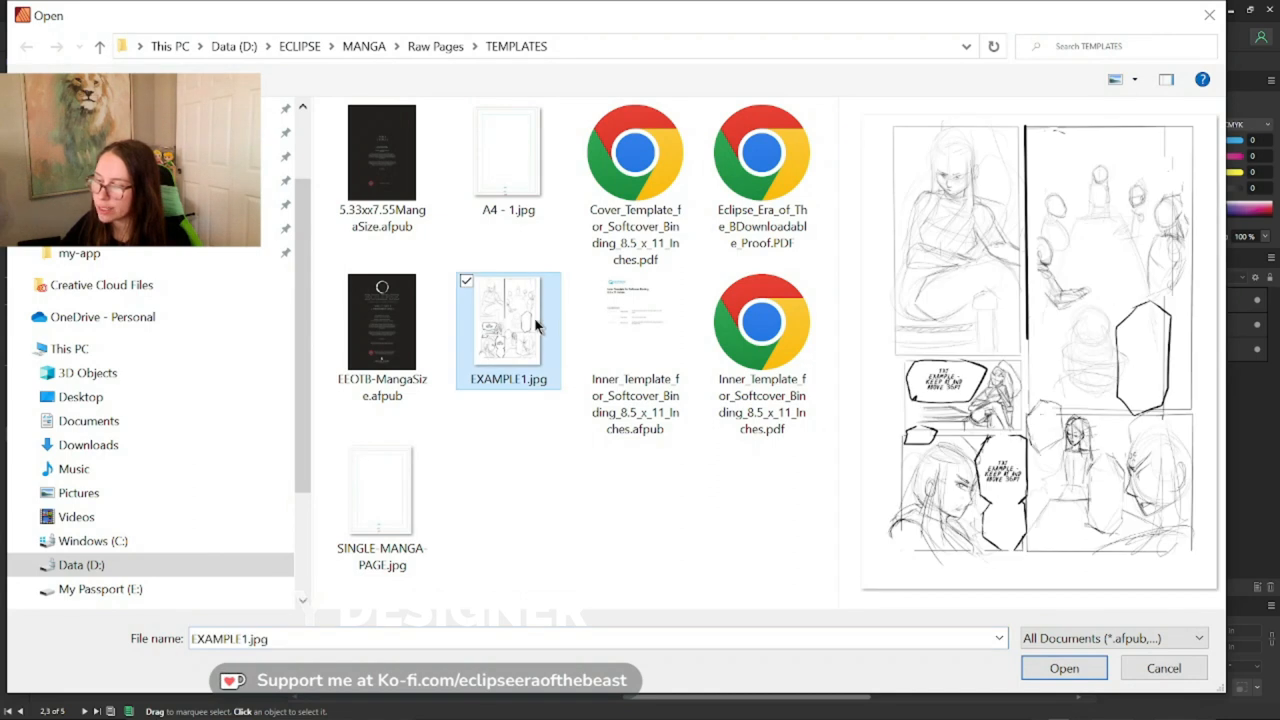
pyautogui.click(1063, 668)
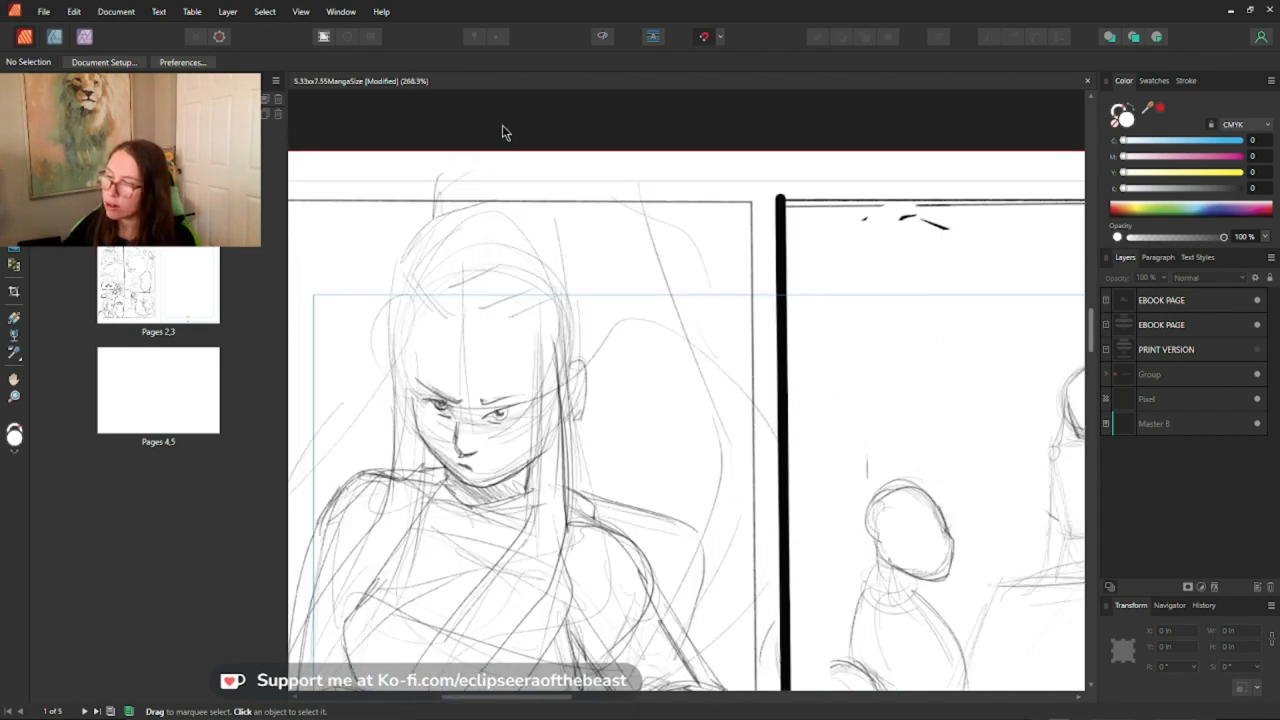
pyautogui.moveTo(575, 183)
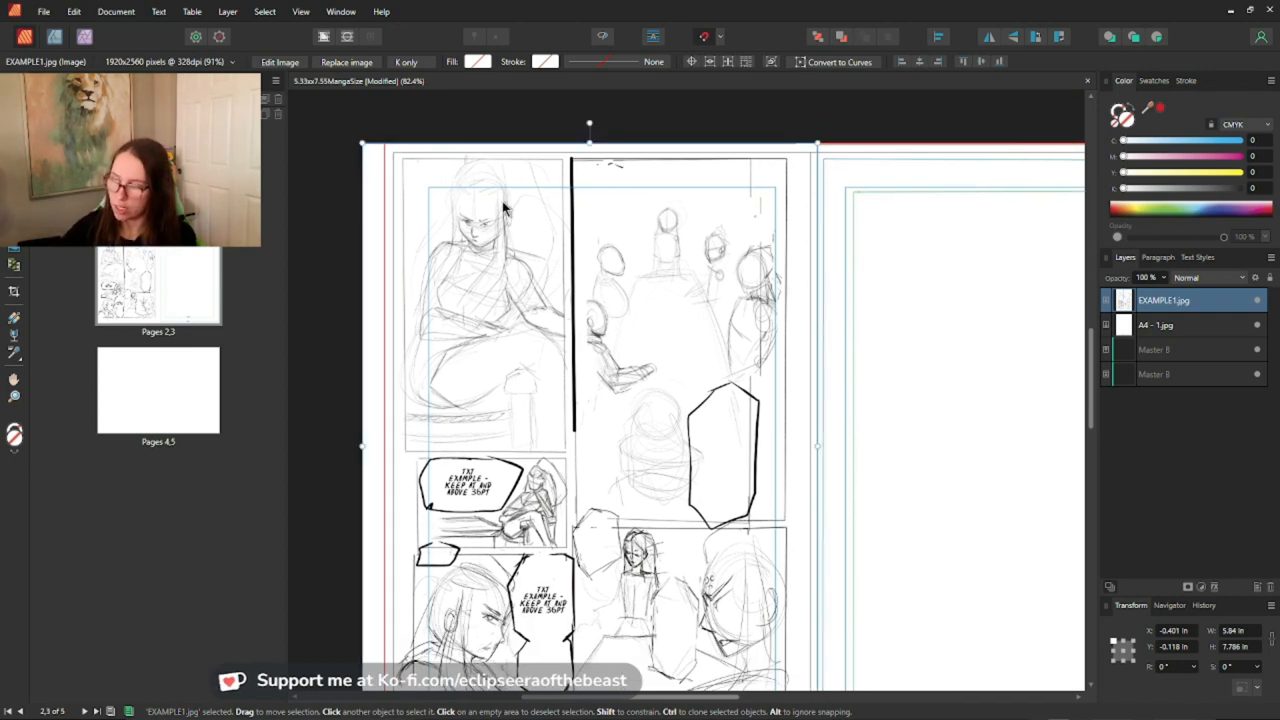
# Reselect the placed sketch and nudge it to X −0.37 in, bleeding past the left page edge
pyautogui.scroll(-3)
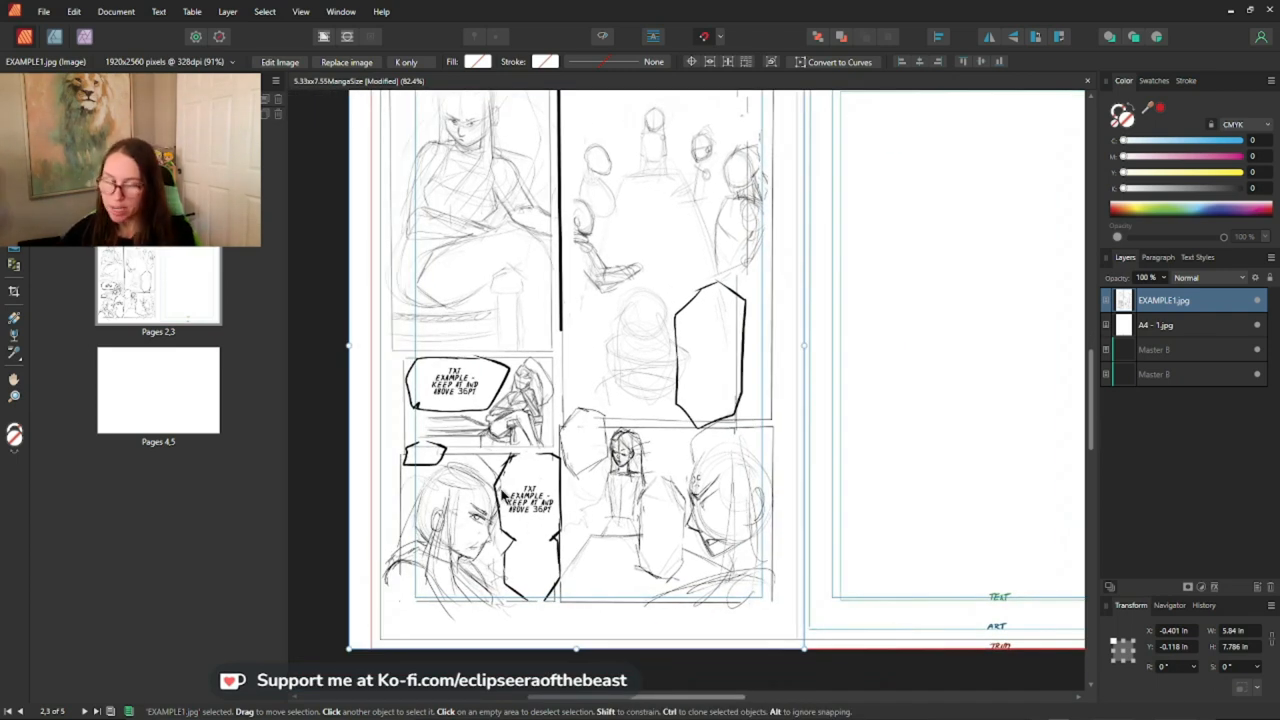
pyautogui.click(358, 595)
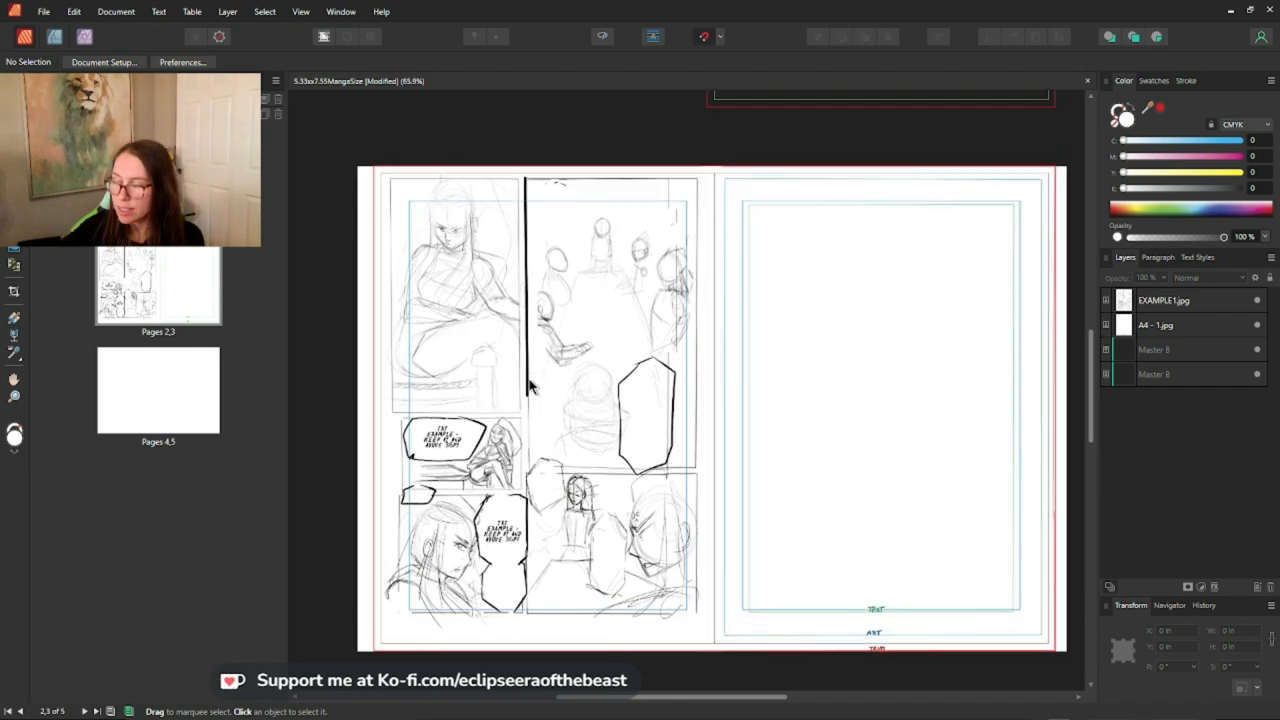
pyautogui.click(540, 400)
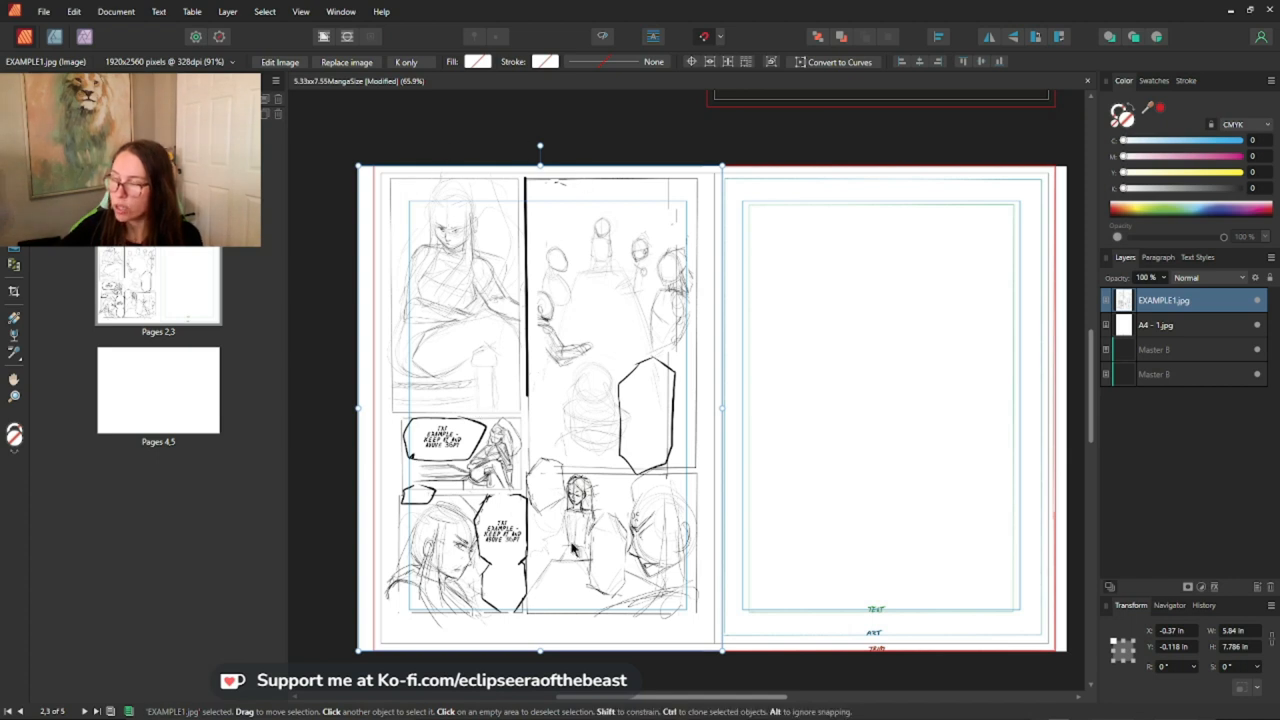
pyautogui.moveTo(640, 180)
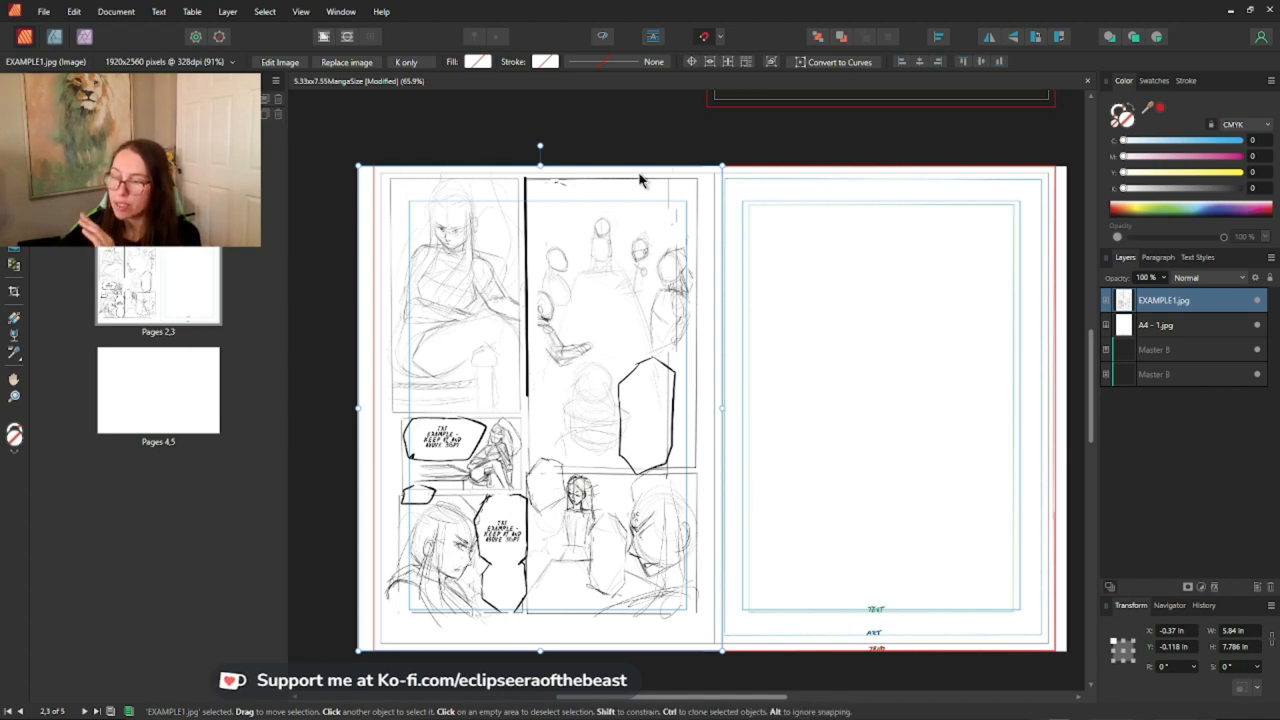
pyautogui.click(44, 11)
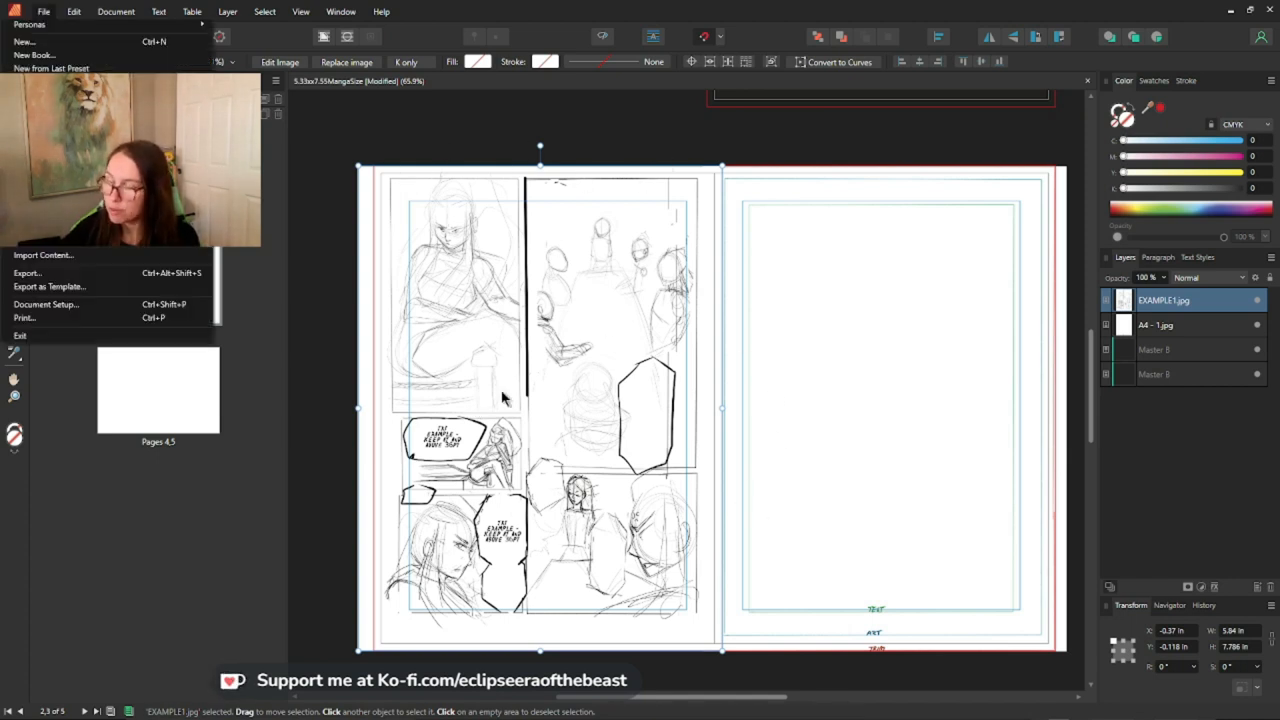
# Review the snapping options, close them, and check EXAMPLE1.jpg filling page 2
pyautogui.click(46, 304)
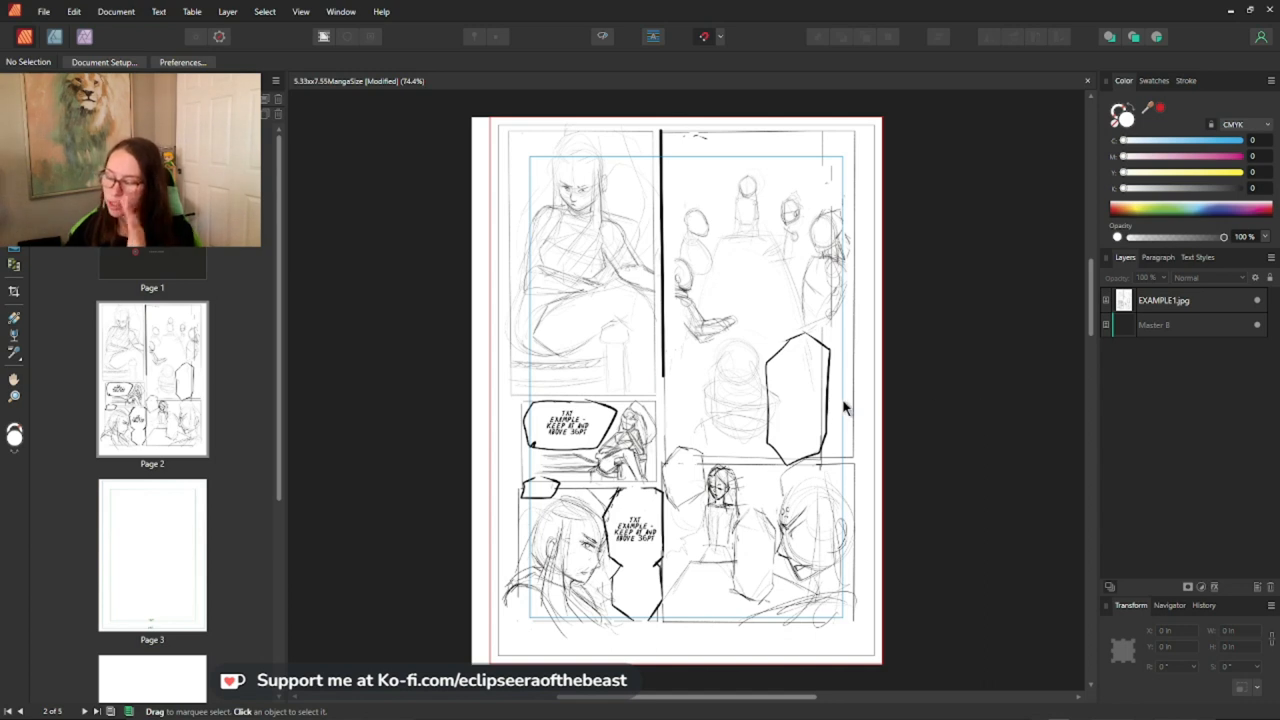
pyautogui.moveTo(253, 392)
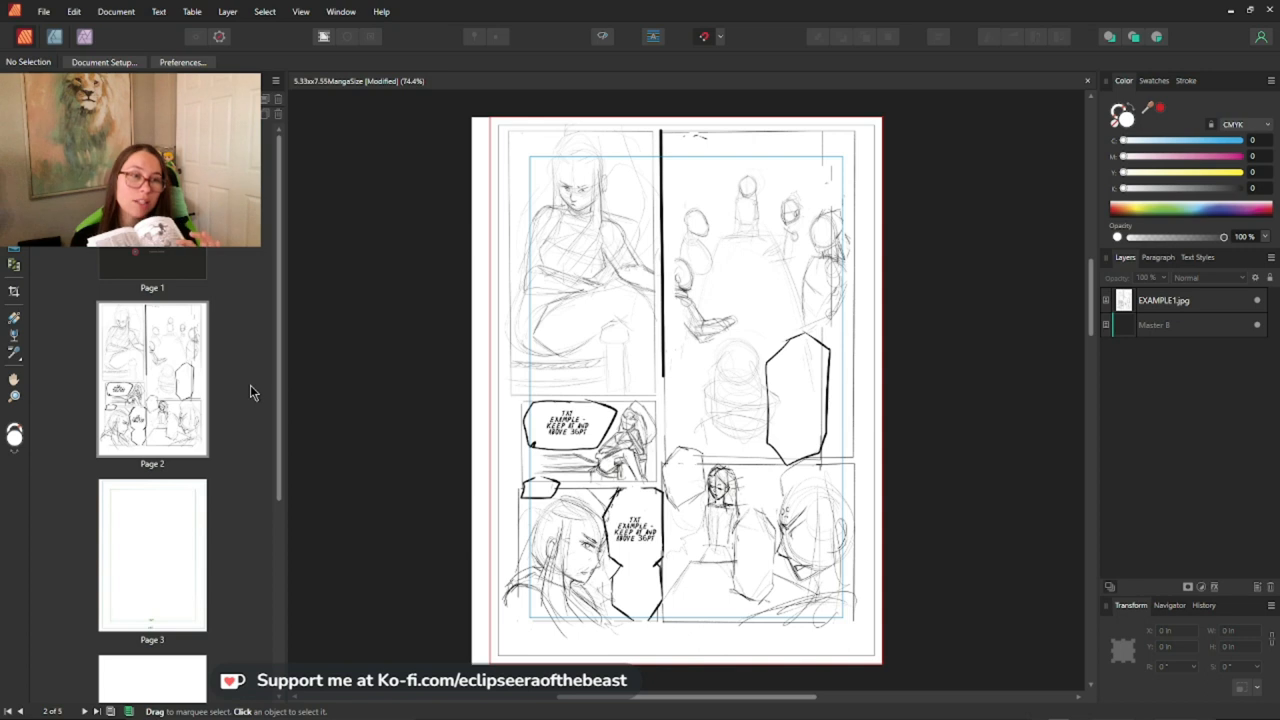
pyautogui.moveTo(406, 263)
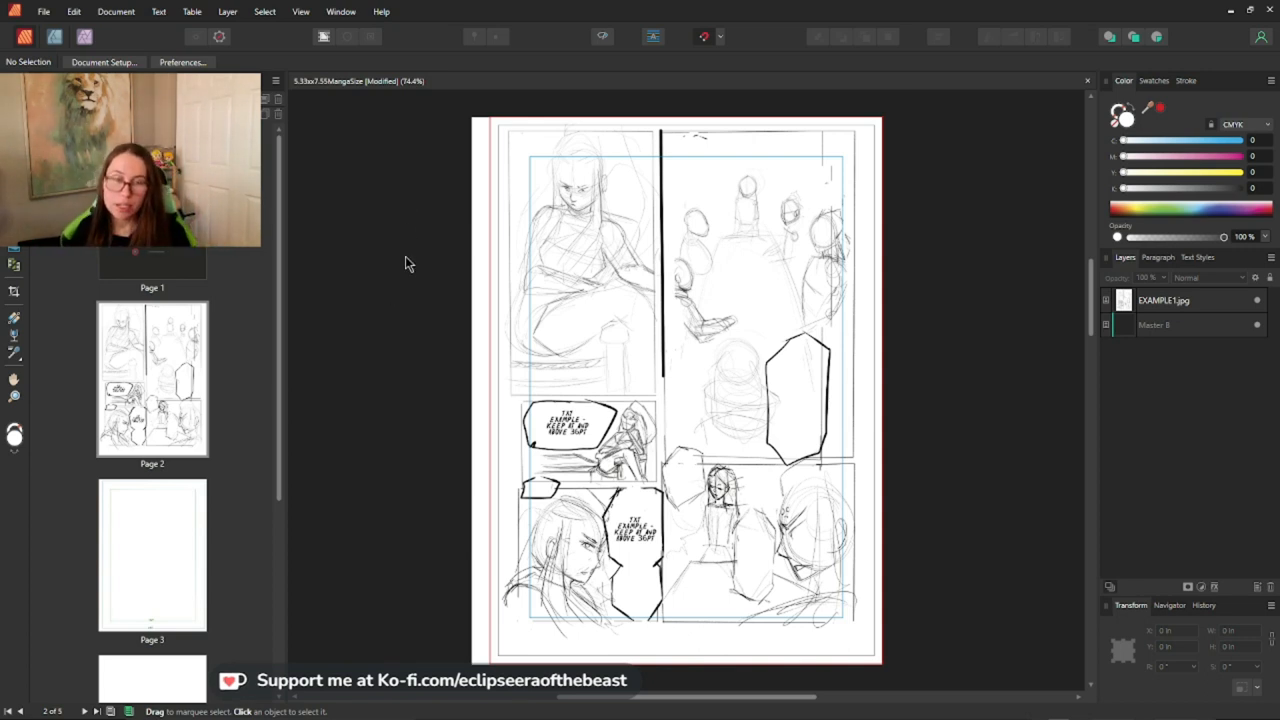
pyautogui.scroll(3)
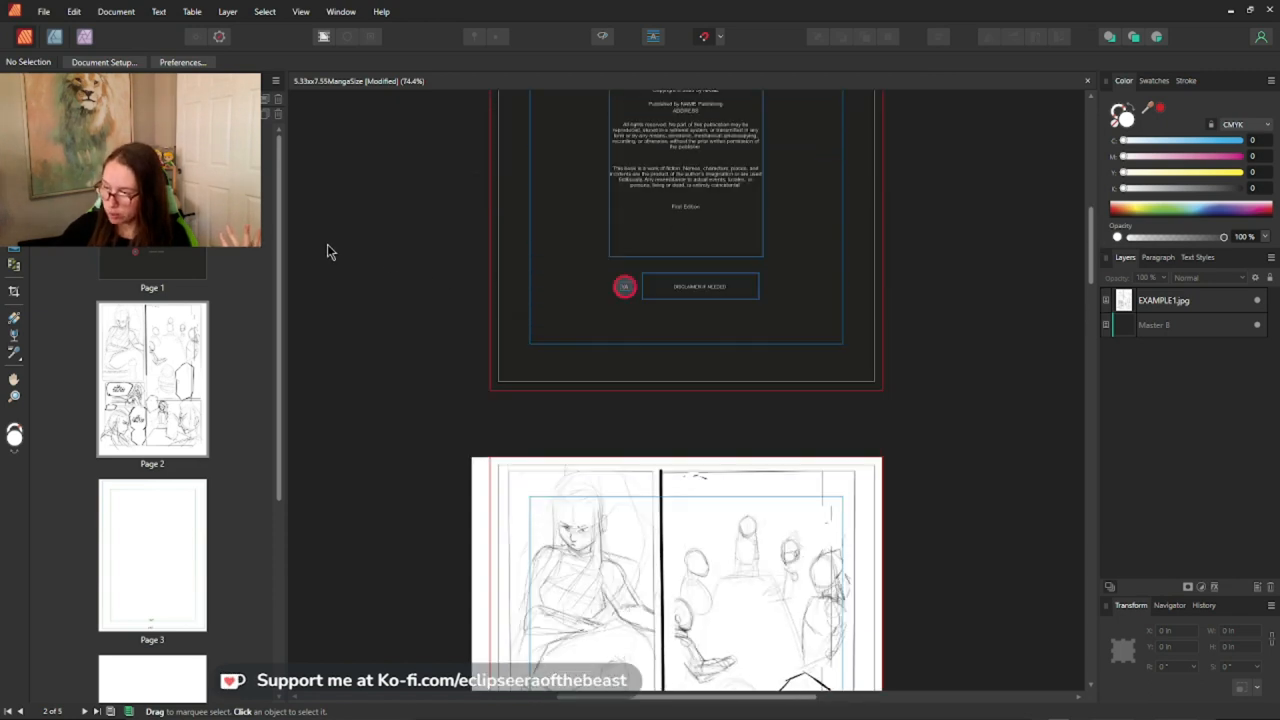
pyautogui.scroll(-3)
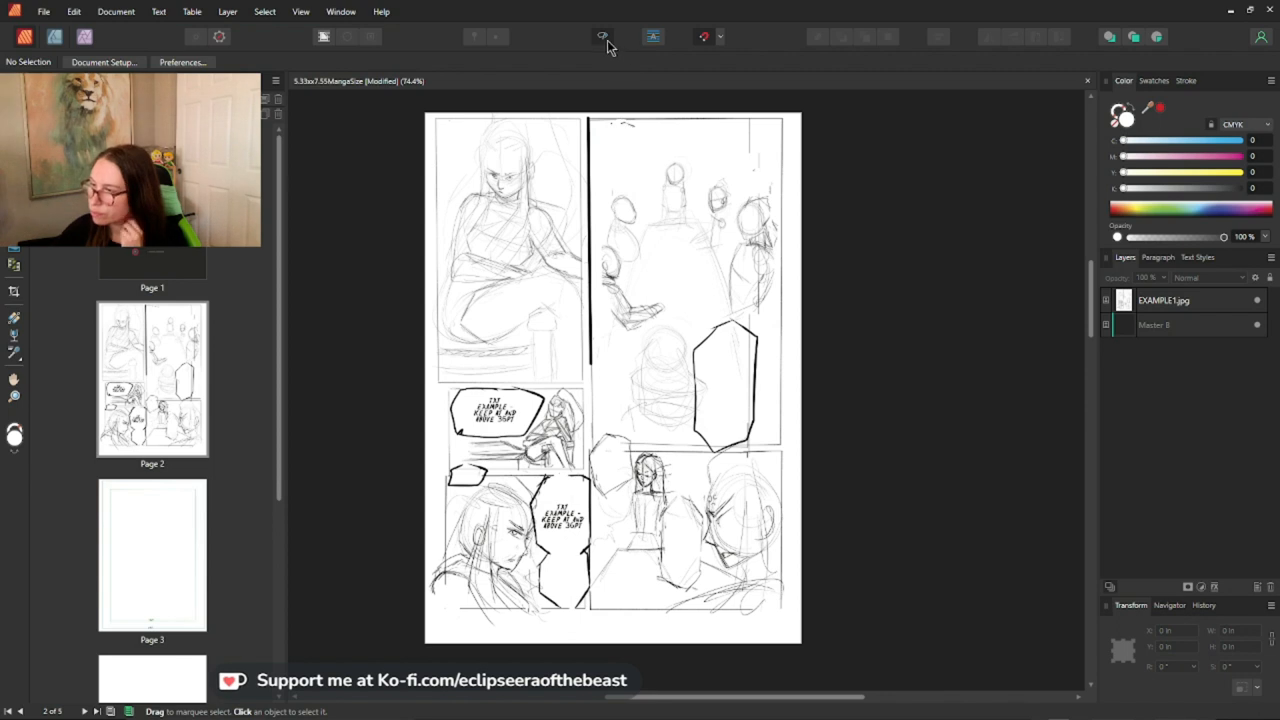
pyautogui.click(703, 37)
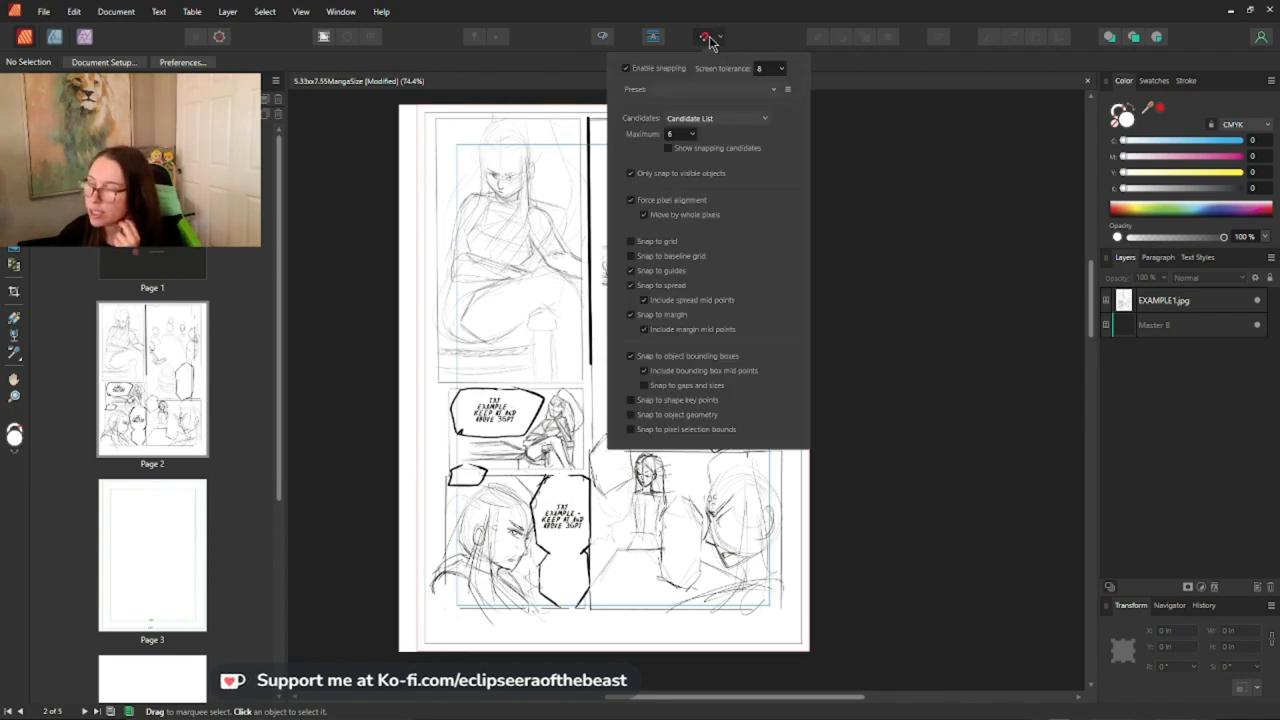
pyautogui.moveTo(685, 68)
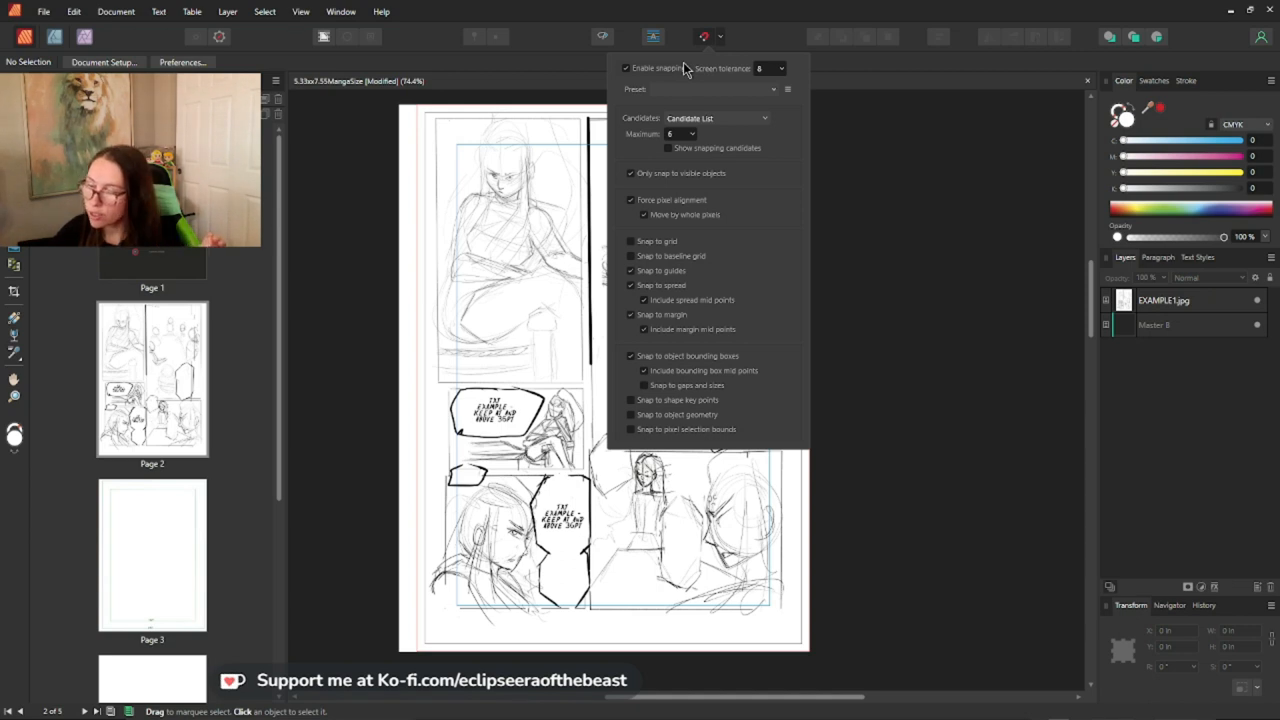
pyautogui.moveTo(668, 117)
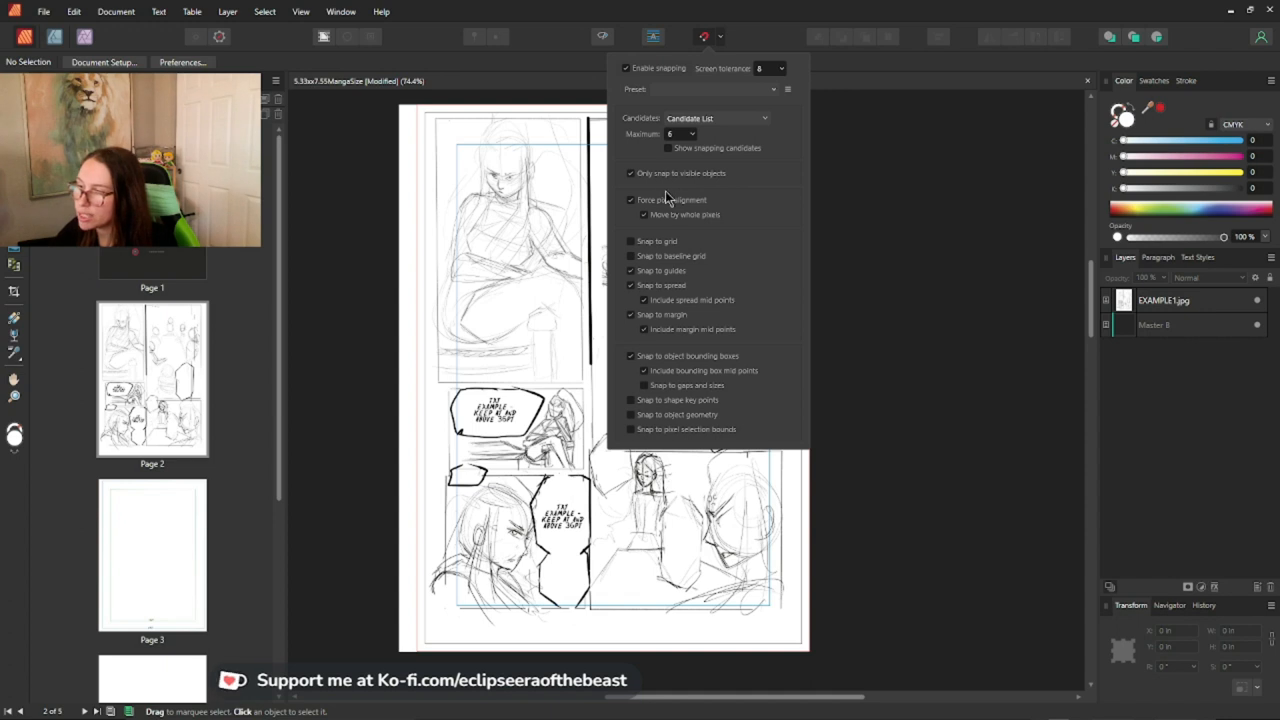
pyautogui.moveTo(688, 209)
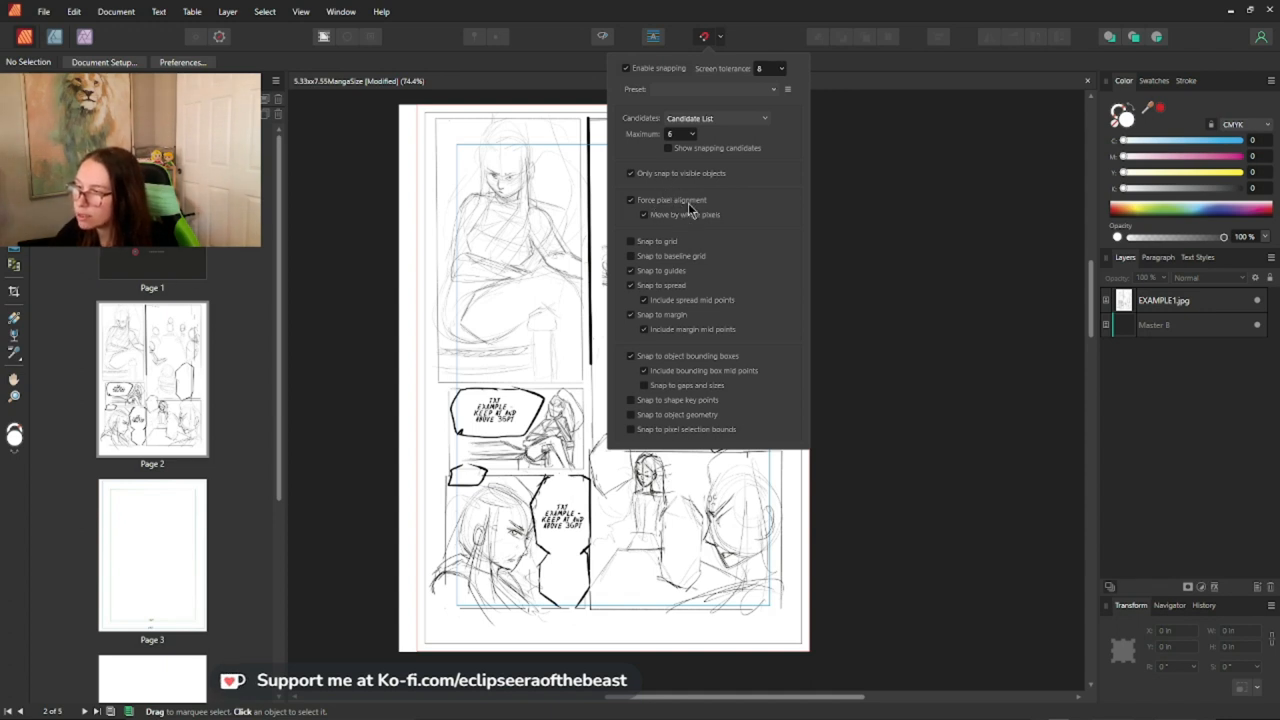
pyautogui.moveTo(950, 244)
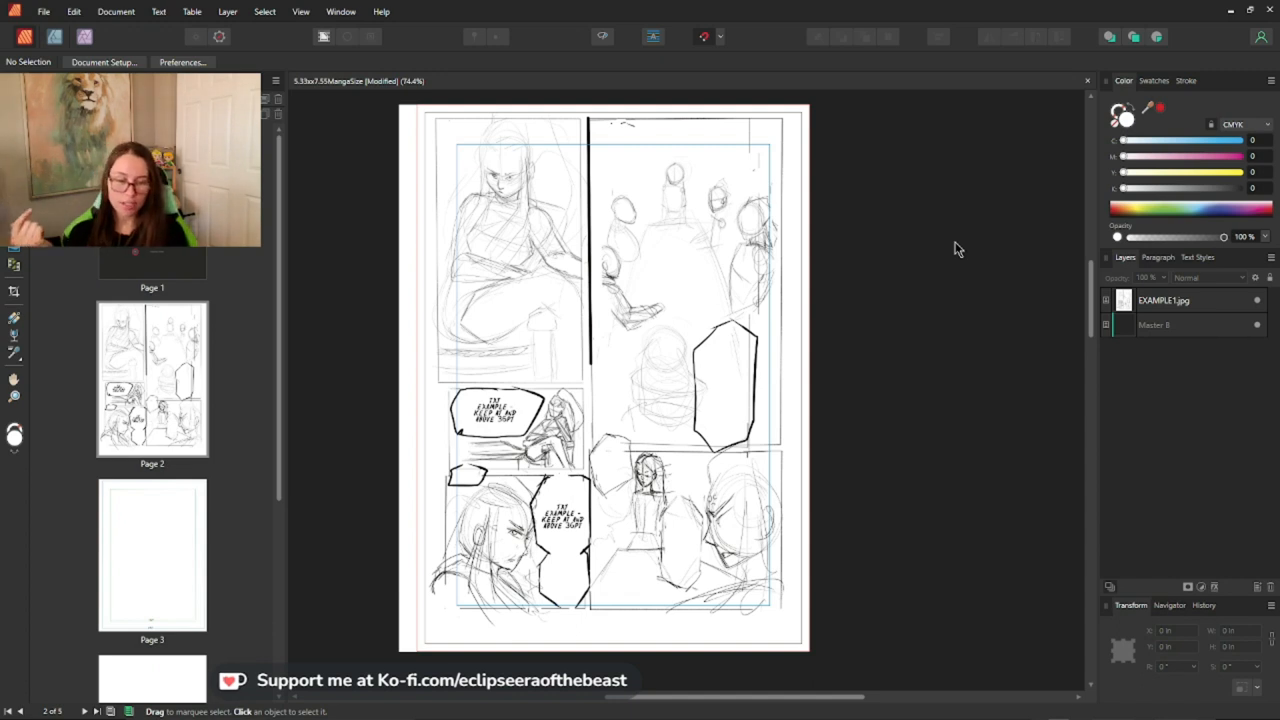
# Go to the title page (page 1) and start exporting the document
pyautogui.click(44, 11)
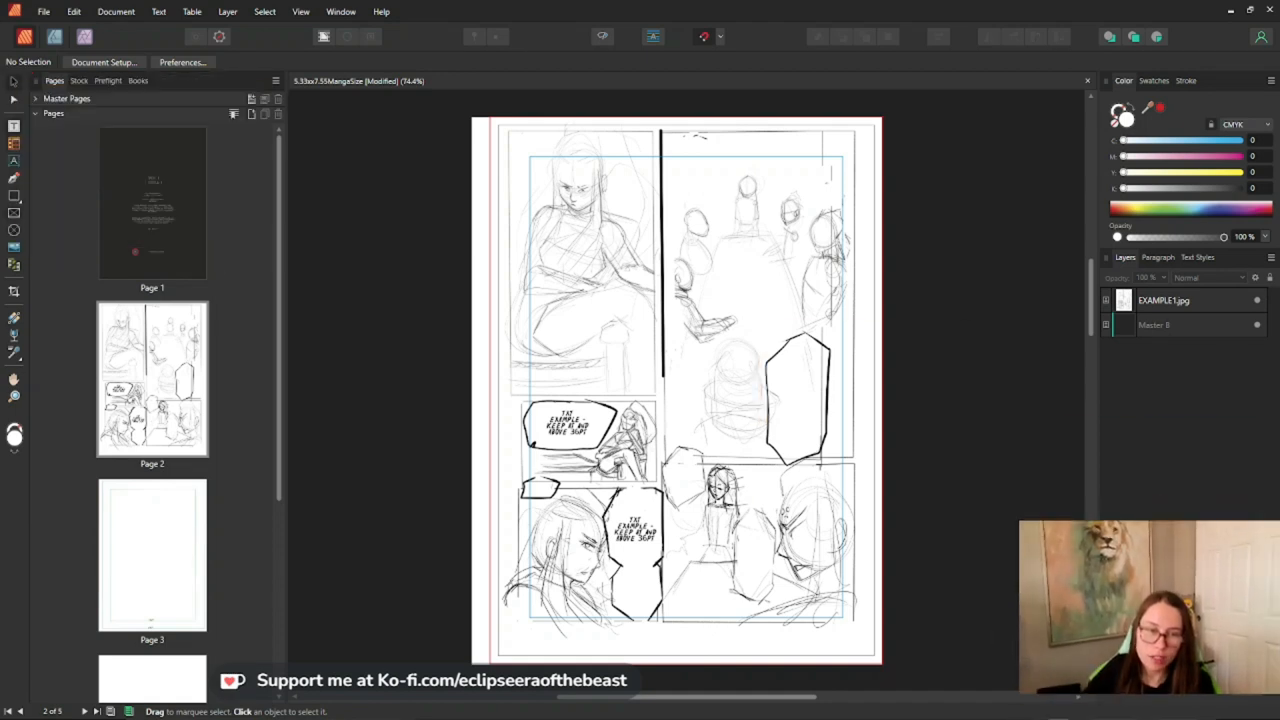
pyautogui.click(152, 200)
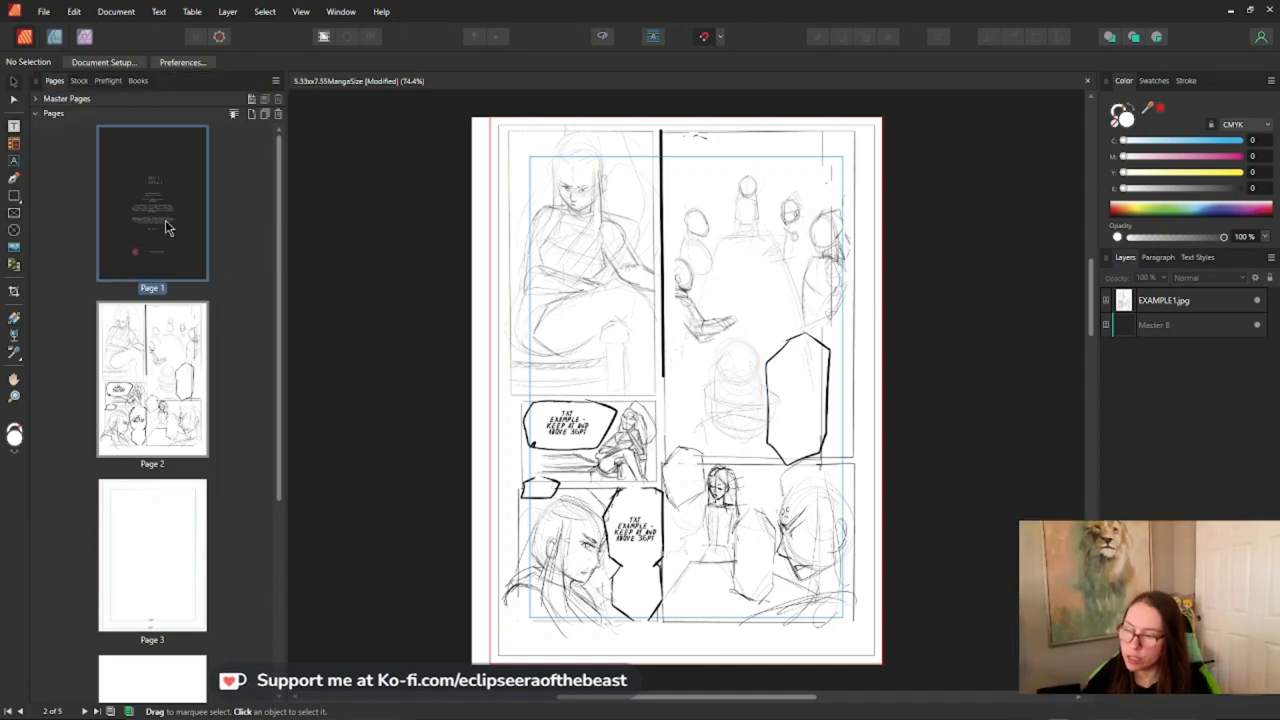
pyautogui.moveTo(199, 344)
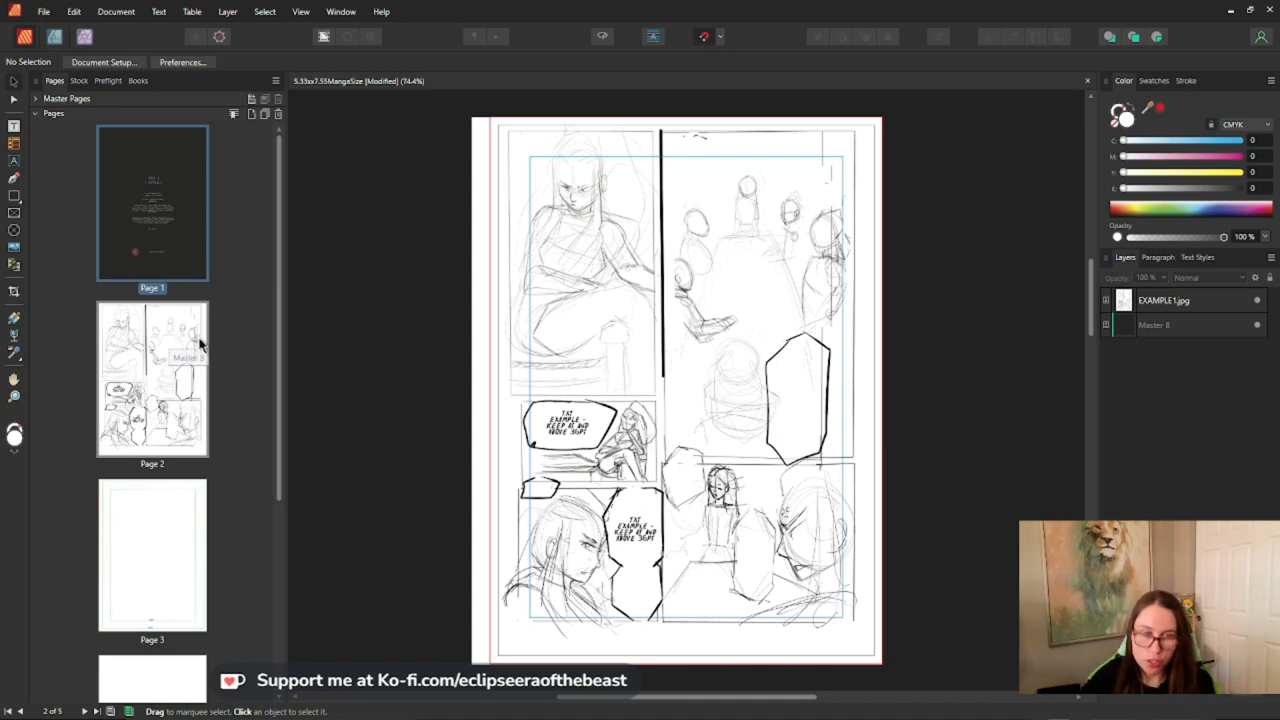
pyautogui.moveTo(45, 56)
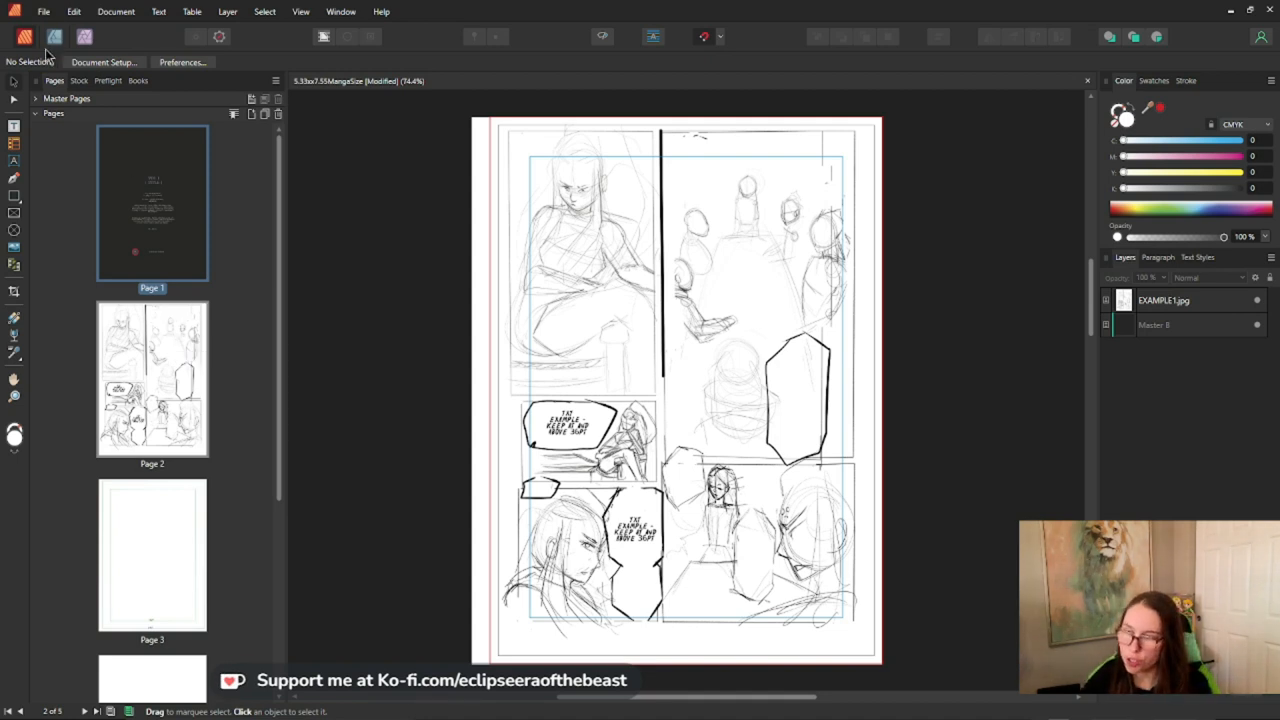
pyautogui.click(44, 11)
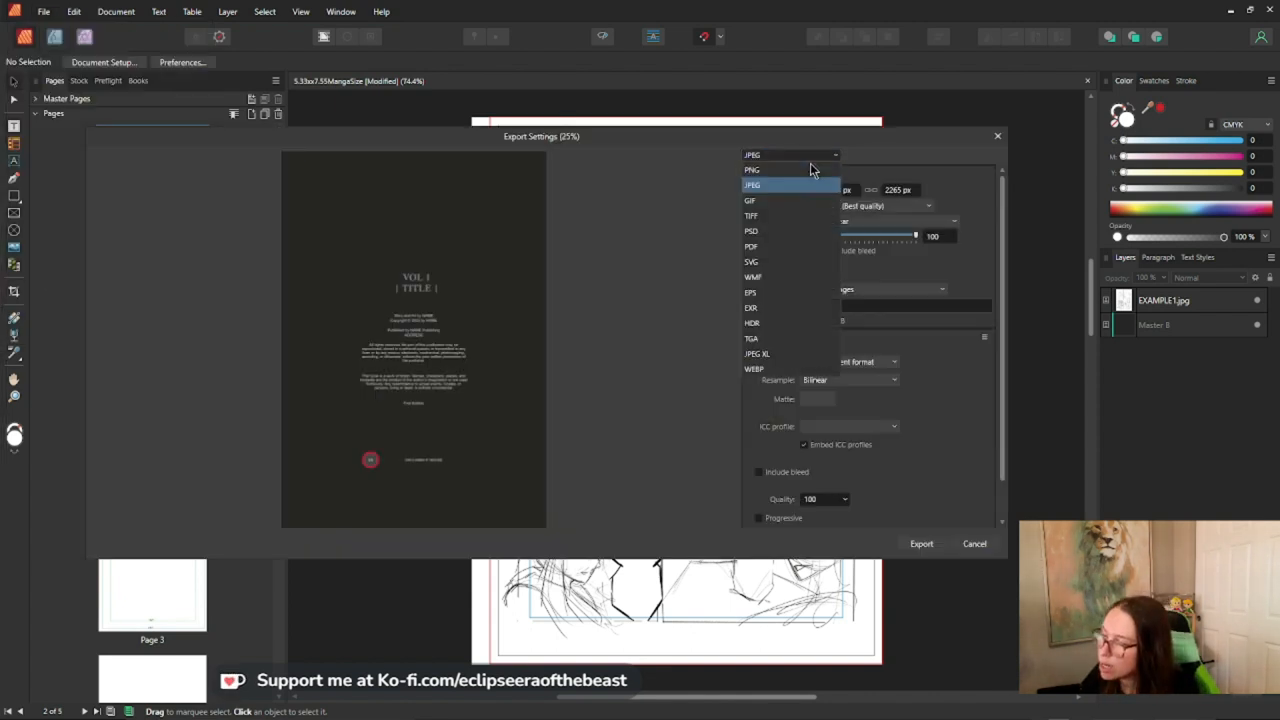
pyautogui.moveTo(792, 247)
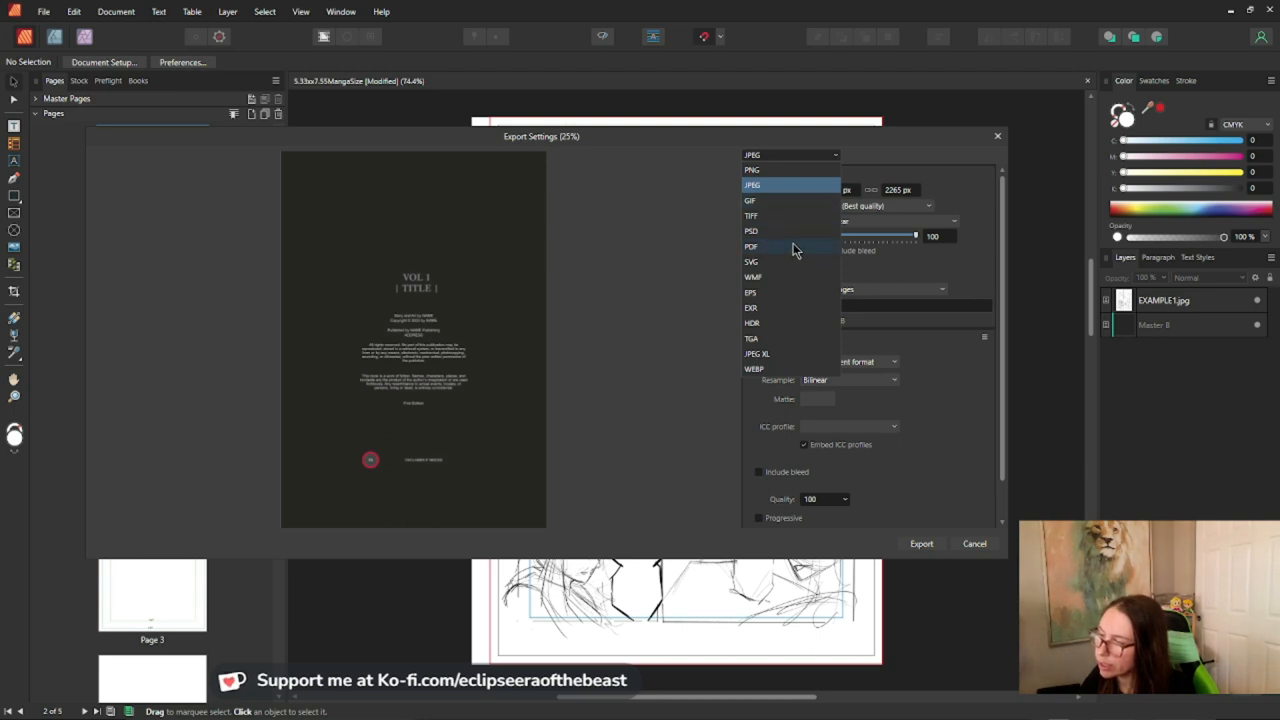
# Set the export to PDF with the print preset, 400 DPI raster resolution and bleed included
pyautogui.click(751, 247)
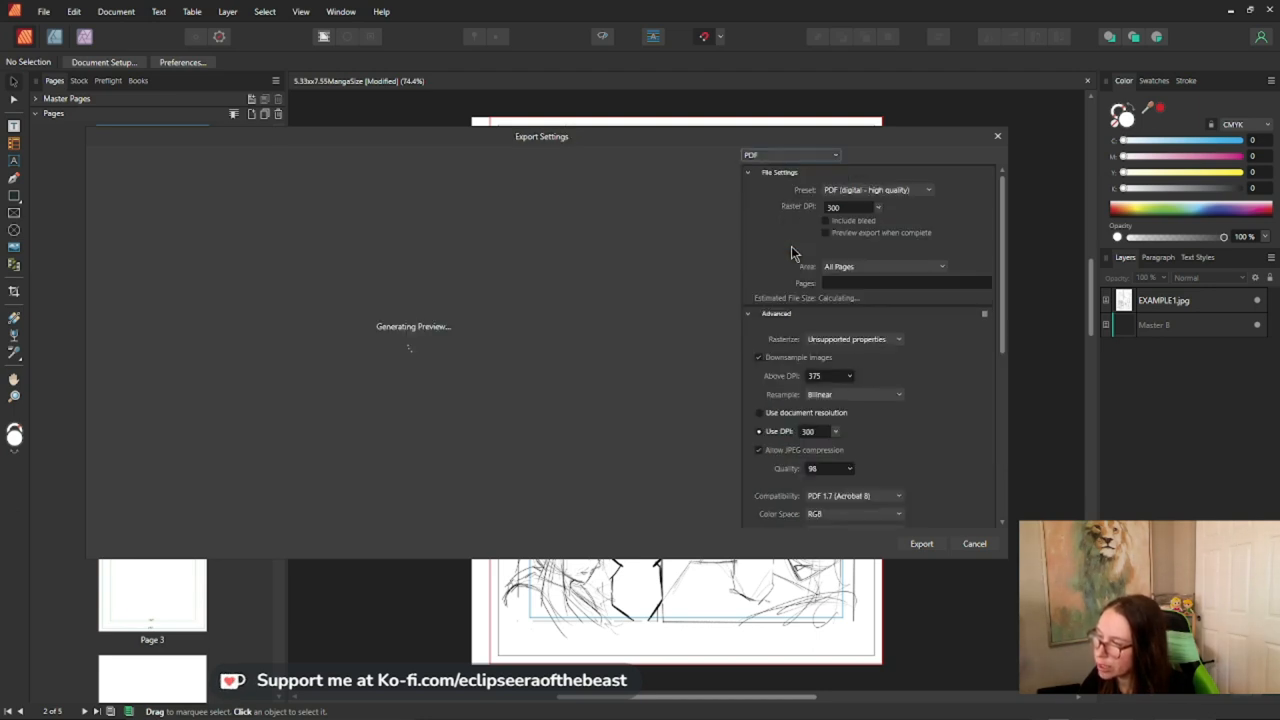
pyautogui.click(877, 190)
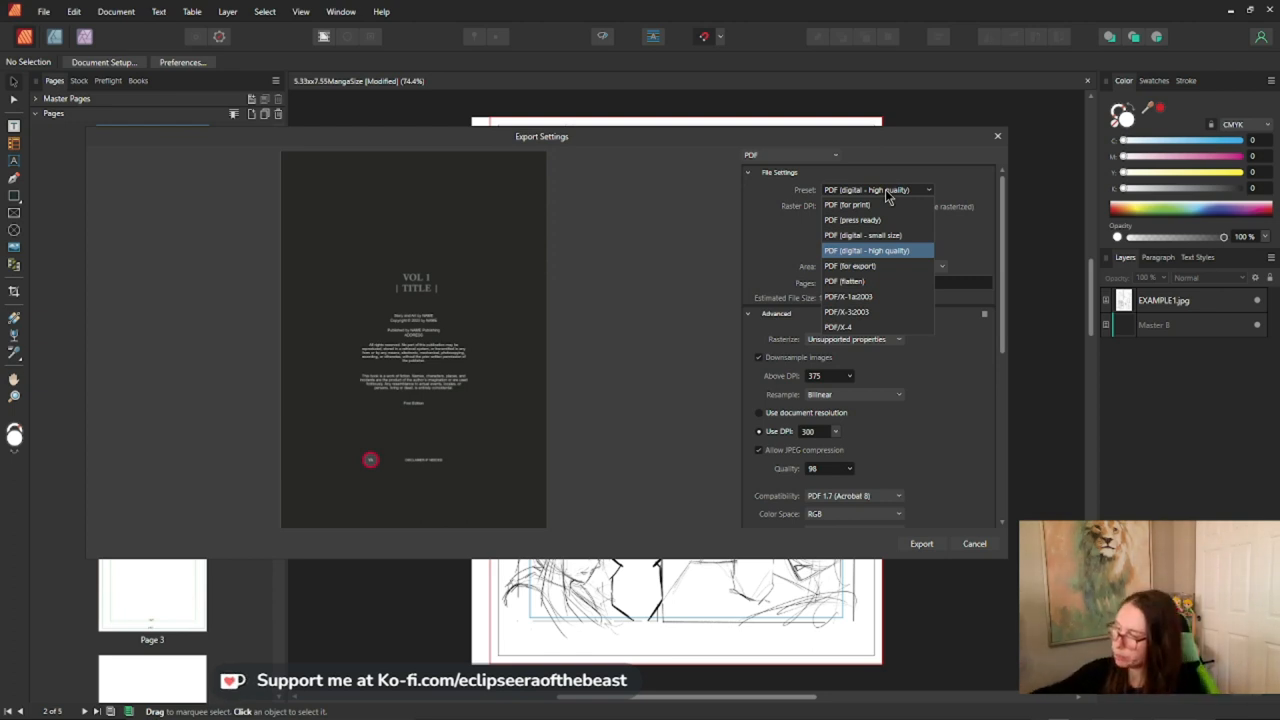
pyautogui.moveTo(970, 245)
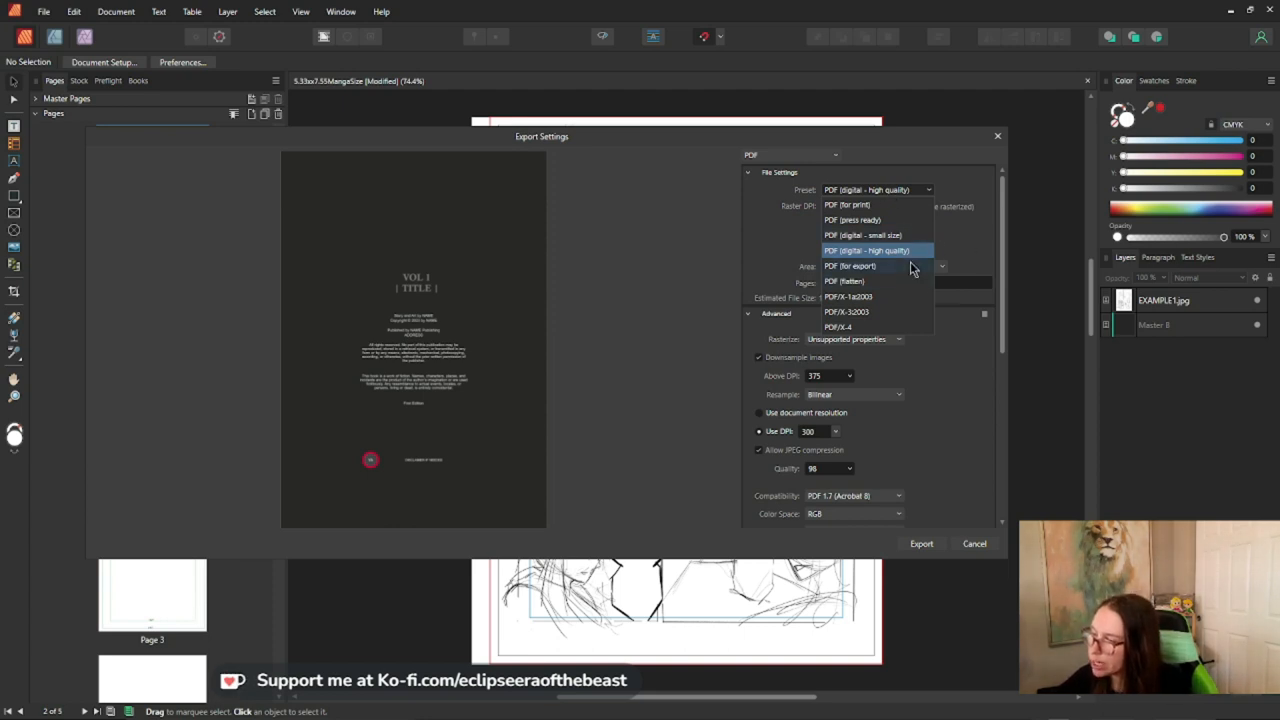
pyautogui.click(848, 205)
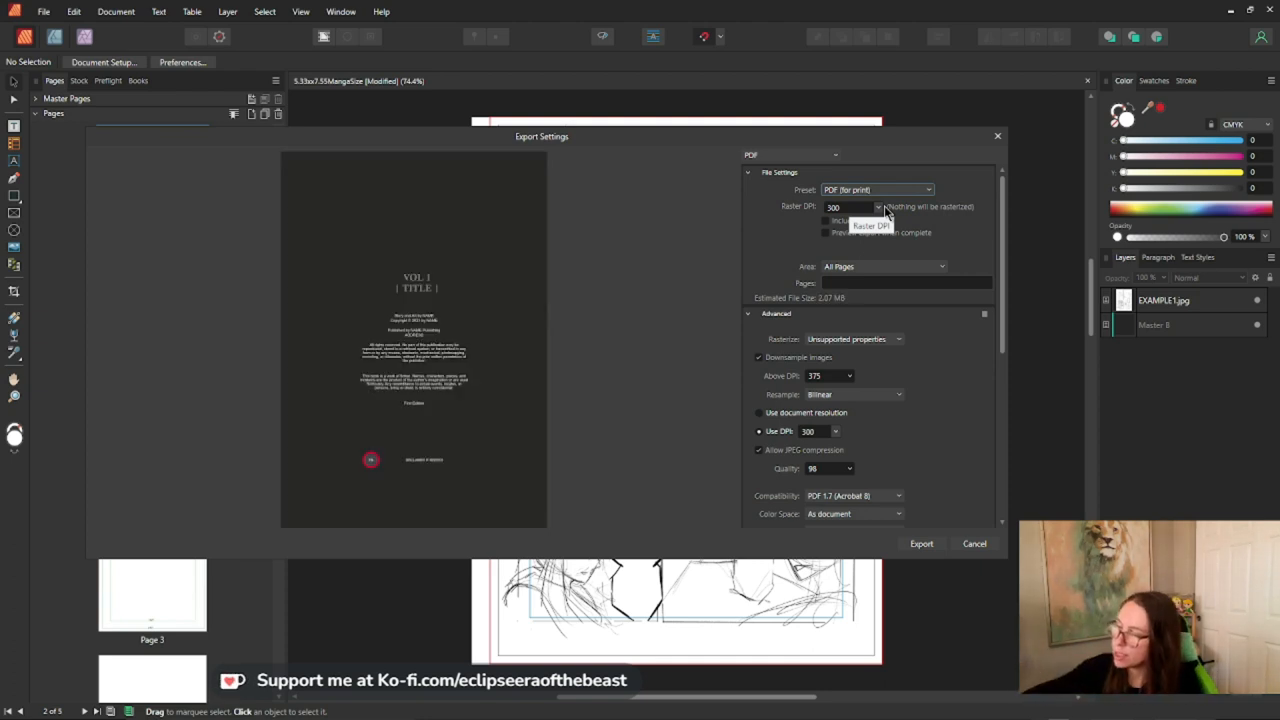
pyautogui.click(852, 207)
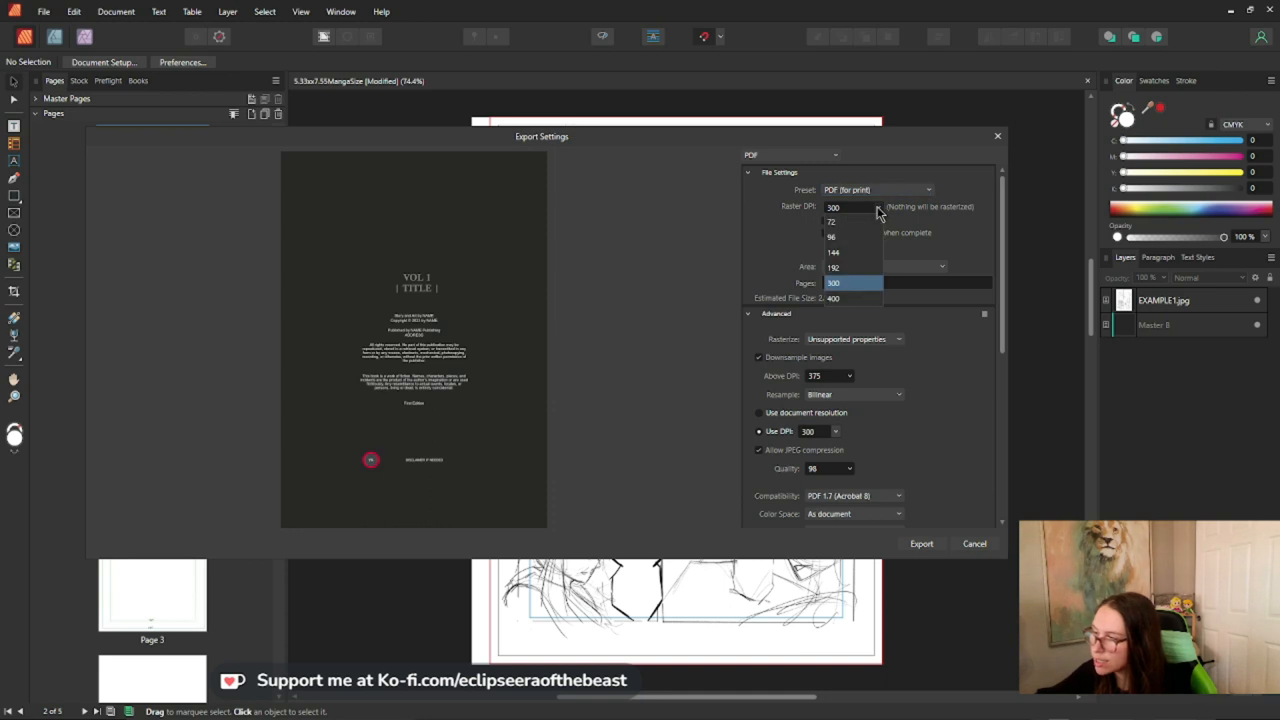
pyautogui.click(833, 298)
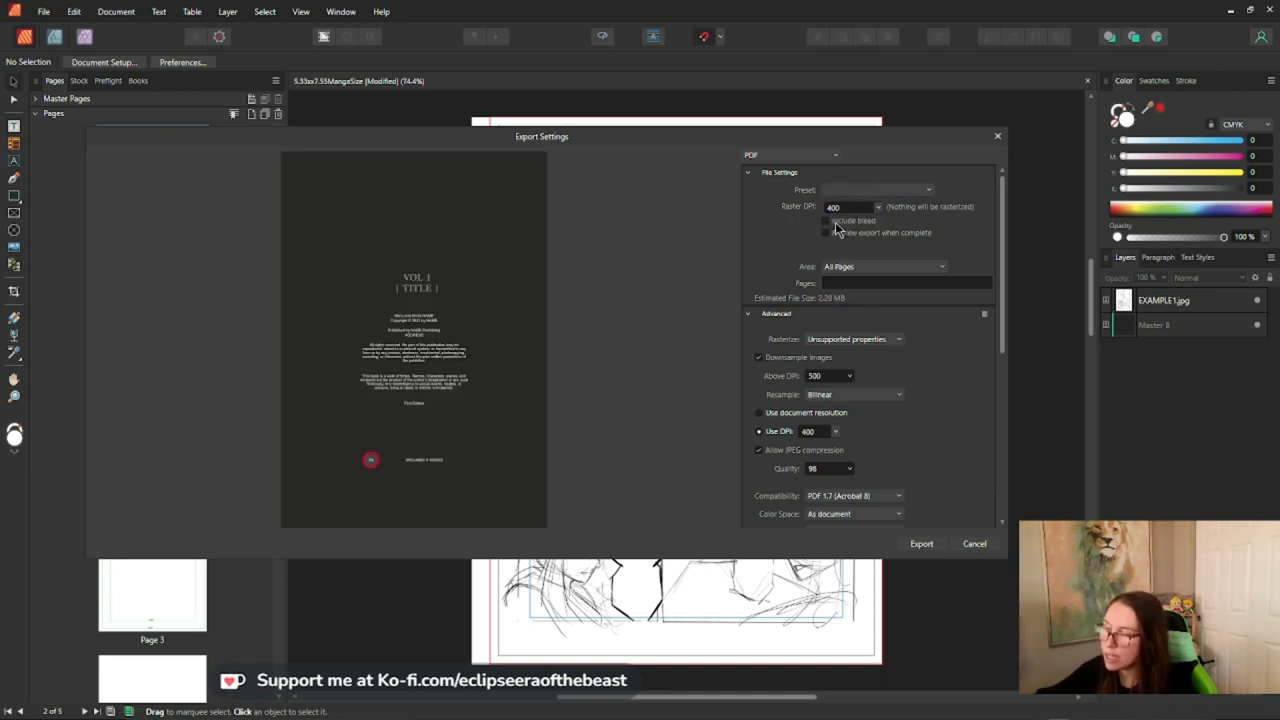
pyautogui.click(826, 220)
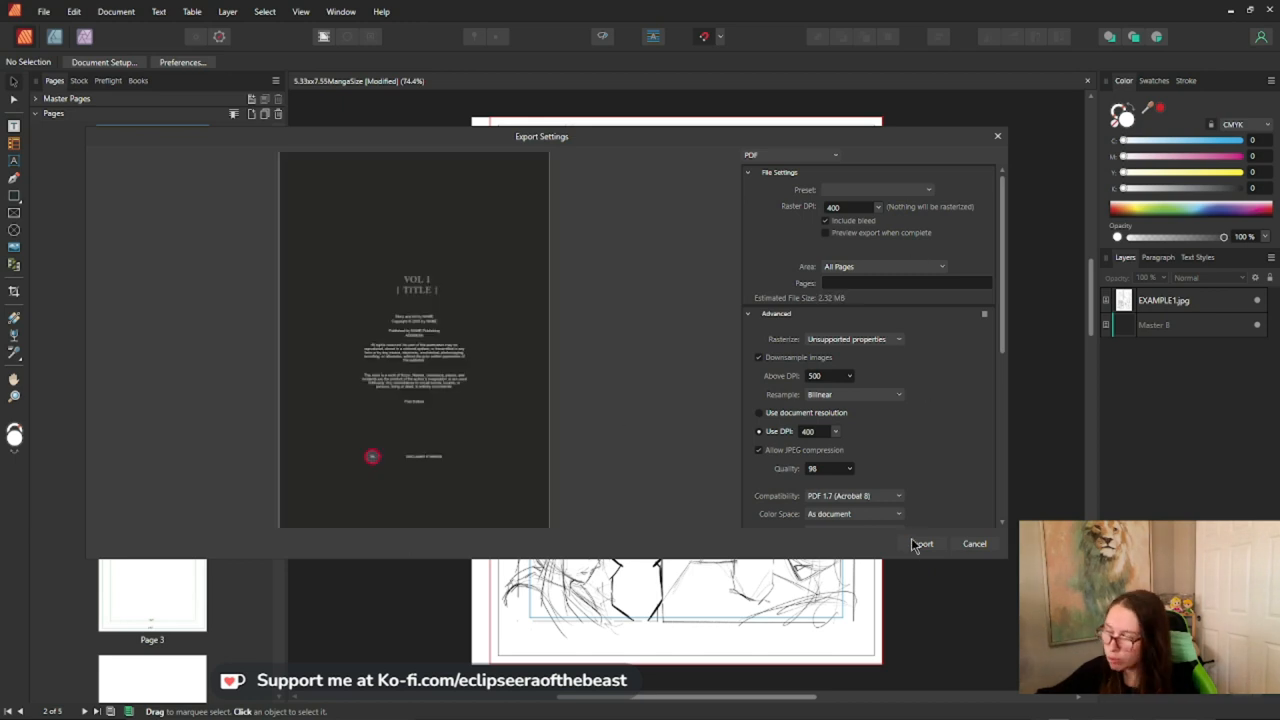
pyautogui.moveTo(928, 530)
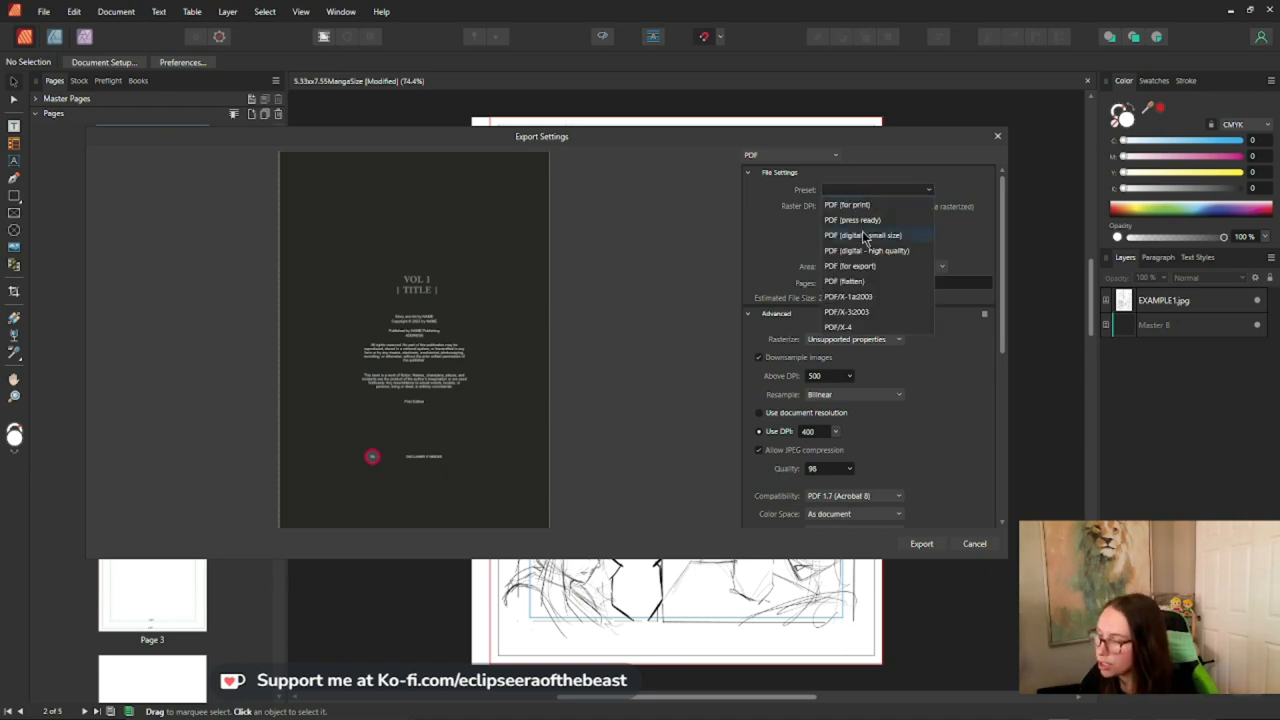
pyautogui.moveTo(898, 252)
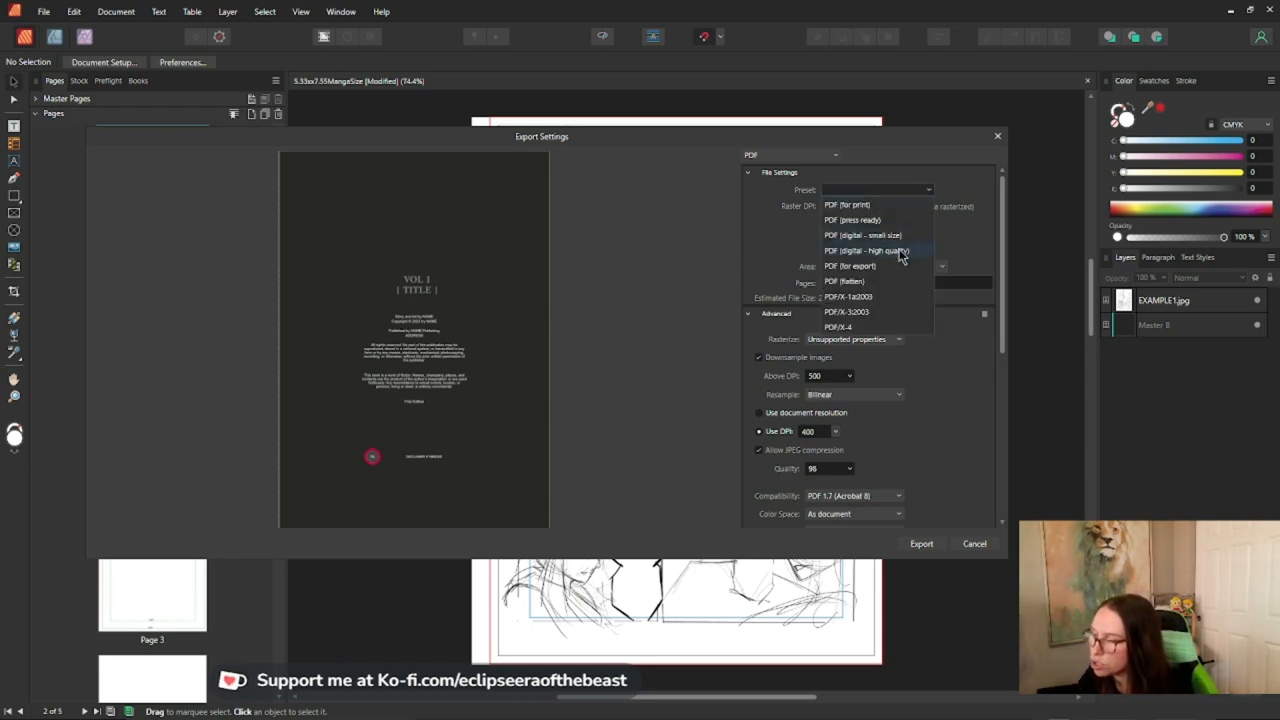
# Choose the PDF (digital - high quality) preset: 300 DPI, RGB, no bleed
pyautogui.click(866, 250)
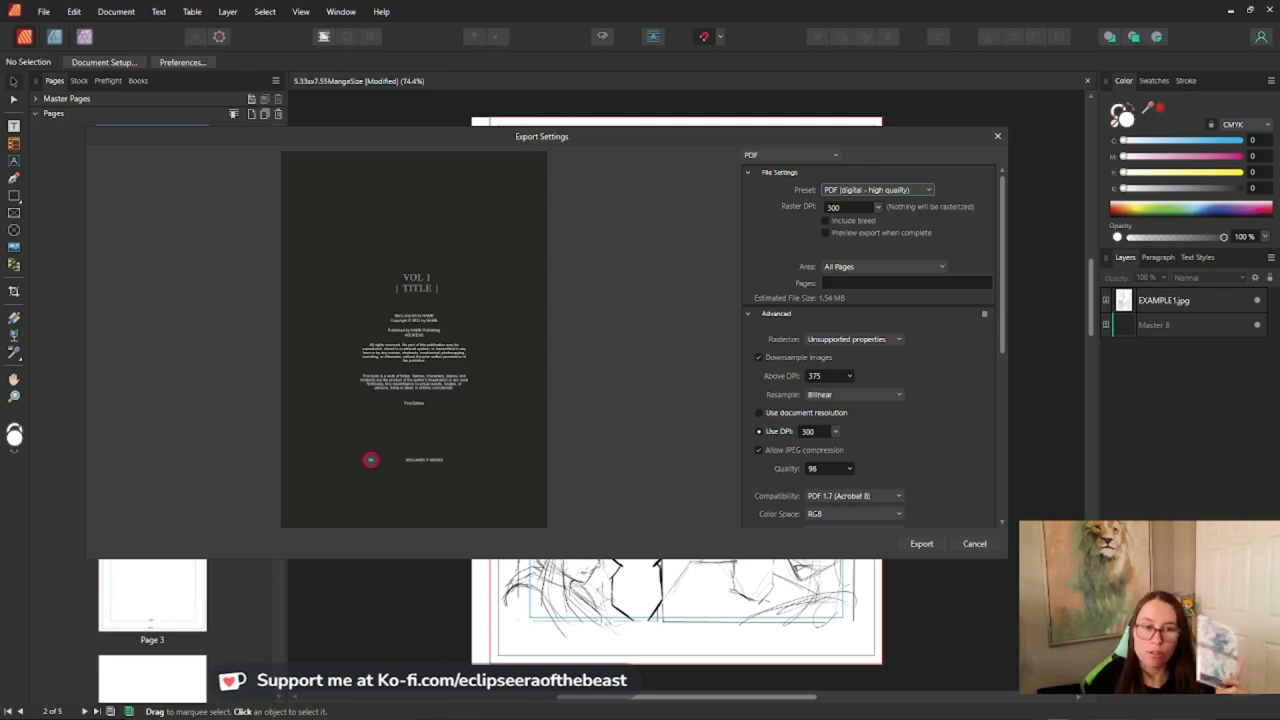
pyautogui.moveTo(228, 476)
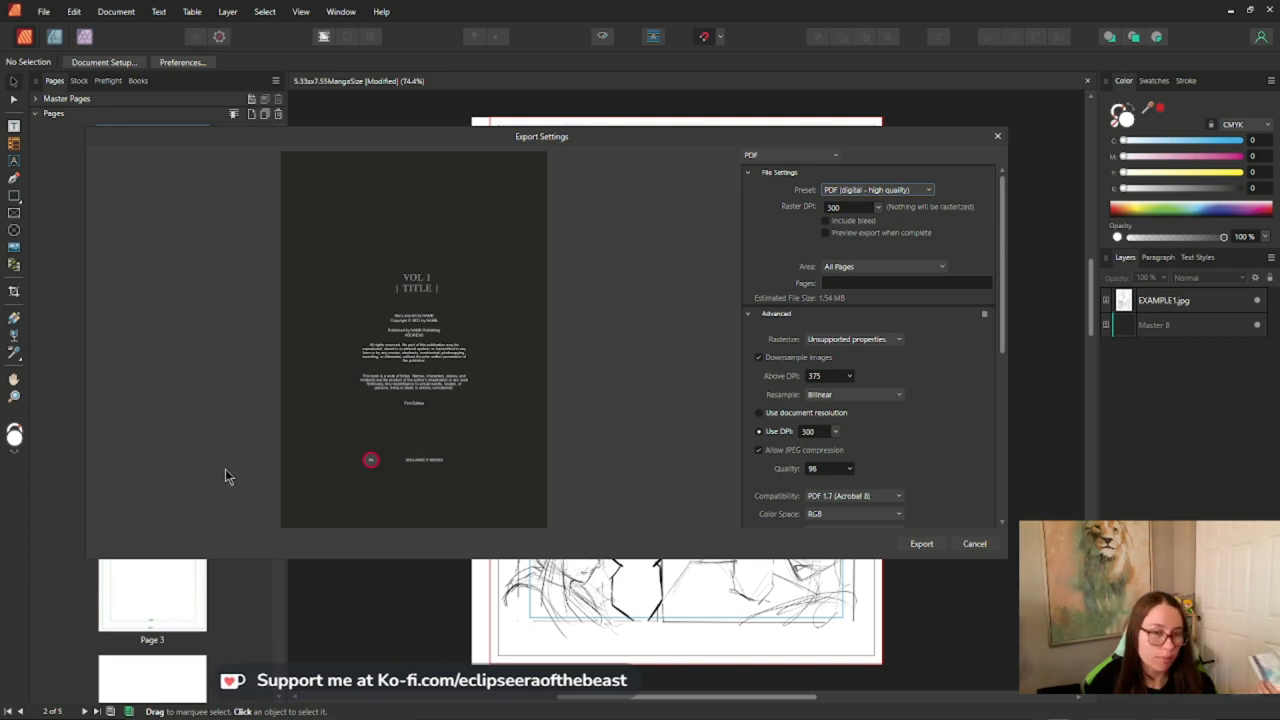